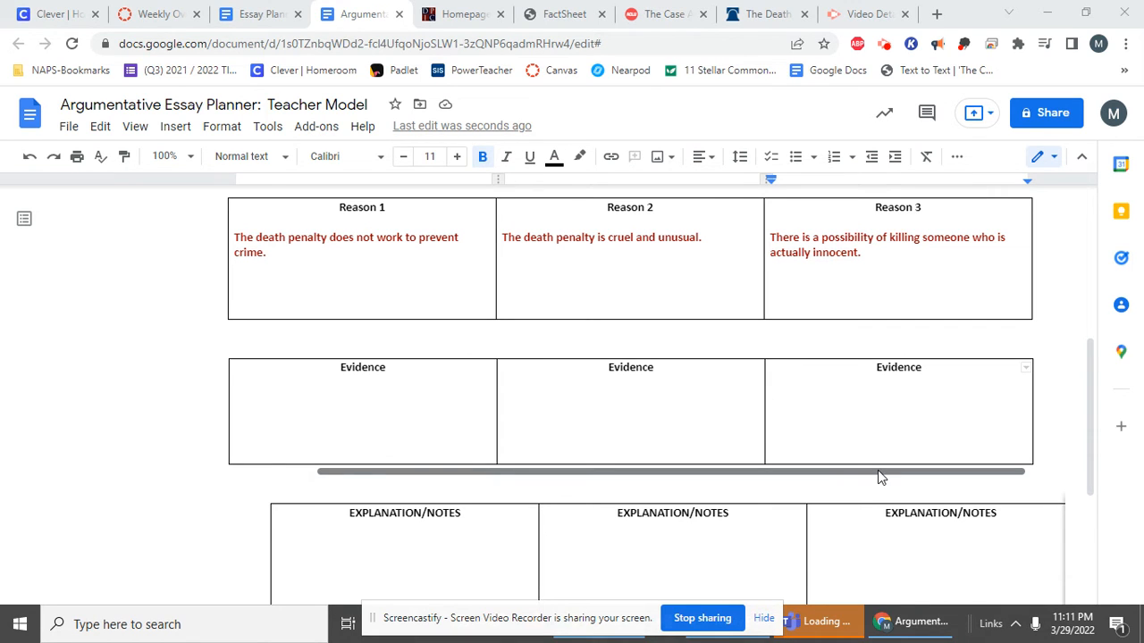
- Select the Reason 3 sentence, then open the Fact Sheet from the DPIC homepage tab
scroll(down, 3)
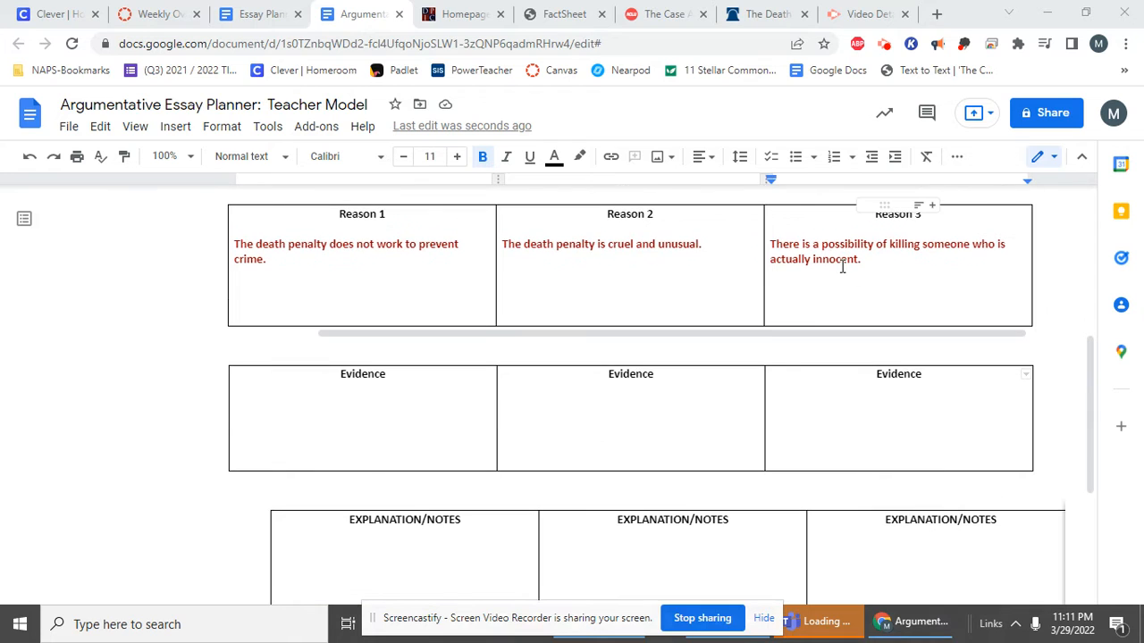
mouse_move(937, 322)
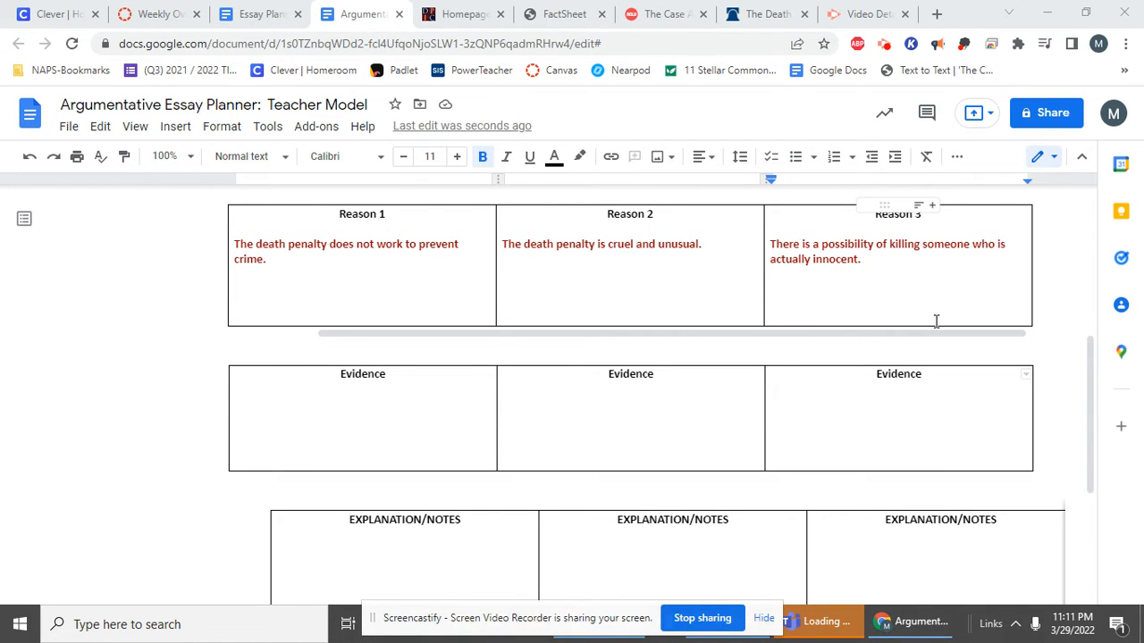
mouse_move(896, 289)
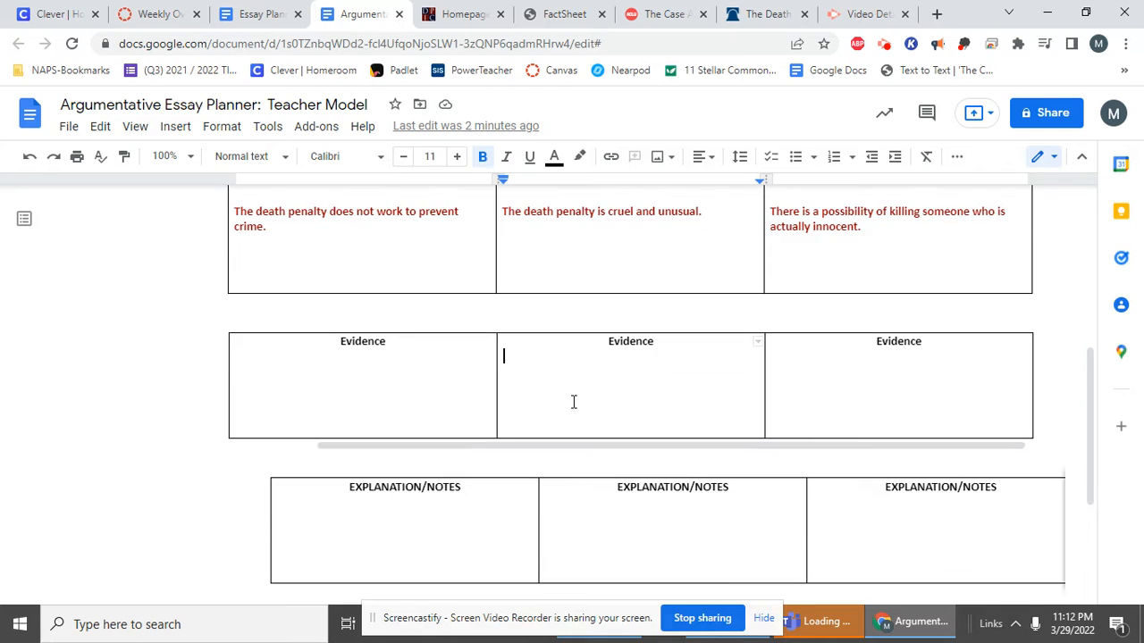
scroll(down, 3)
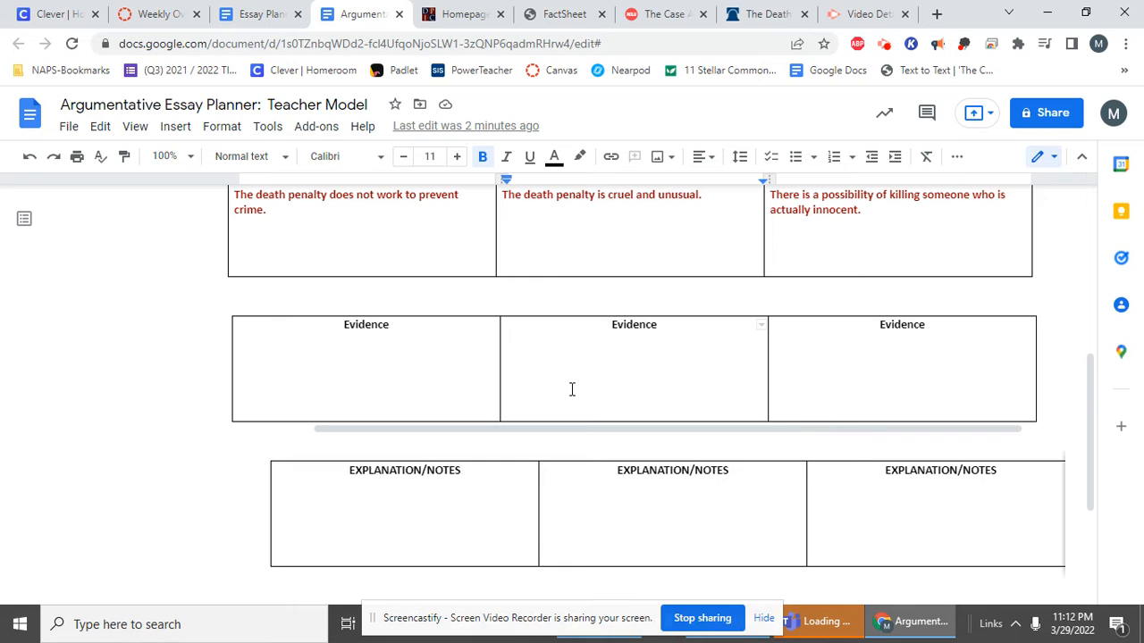
mouse_move(1015, 345)
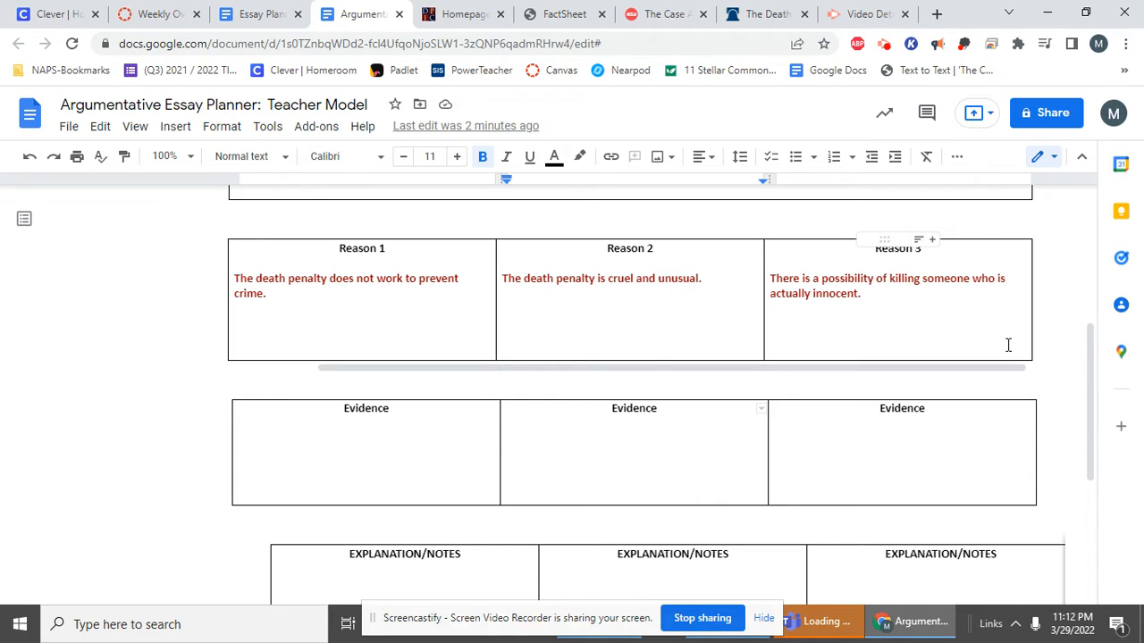
triple_click(601, 278)
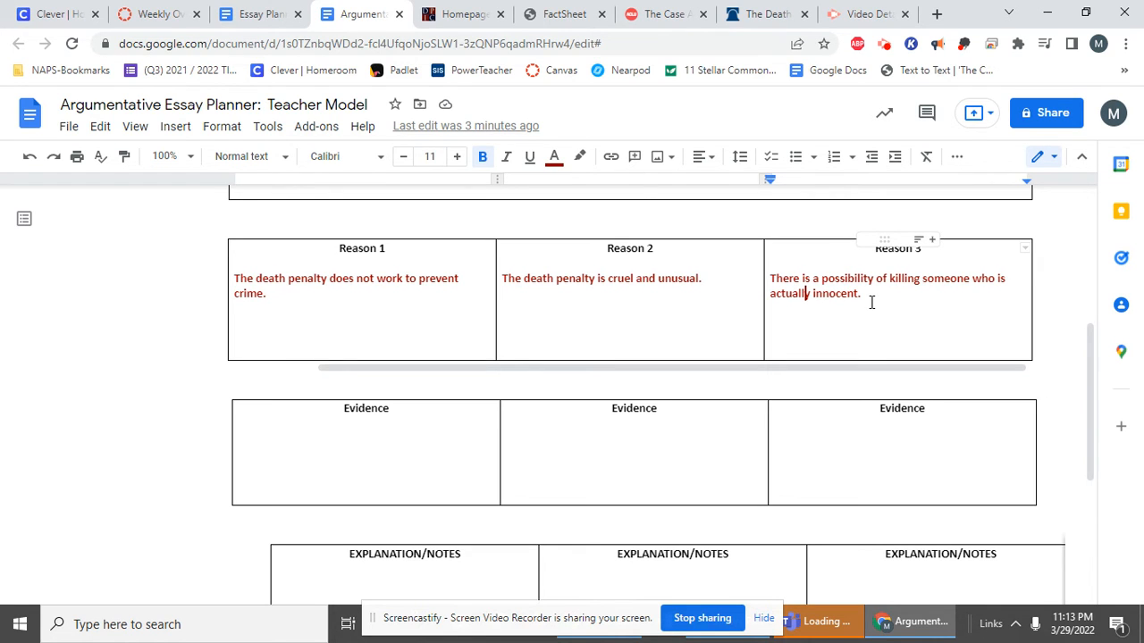
mouse_move(563, 13)
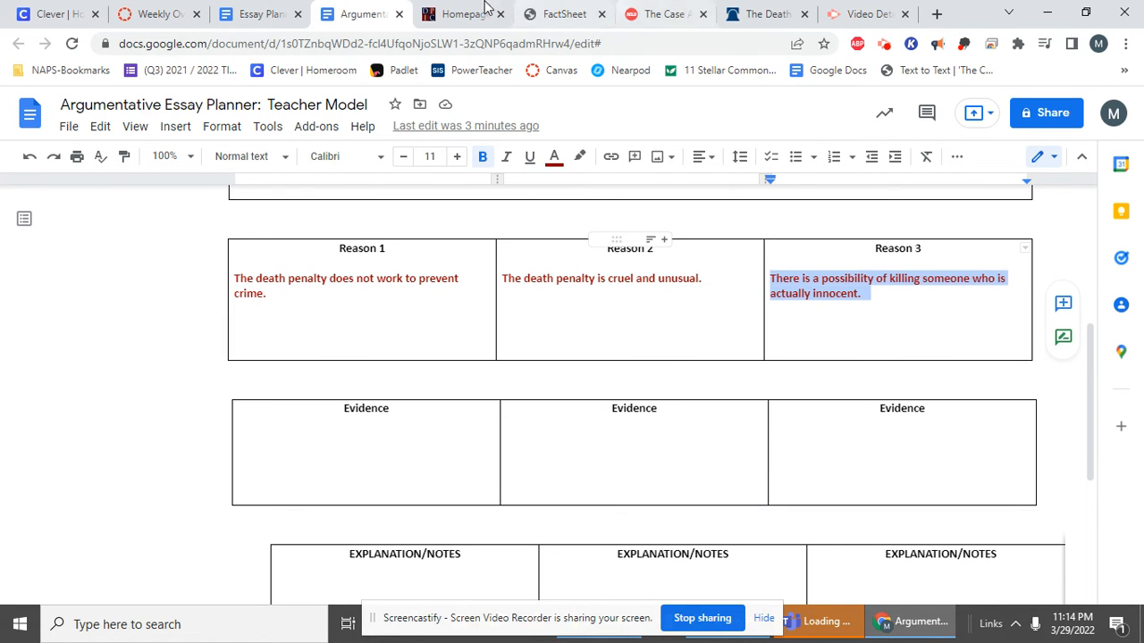
click(462, 13)
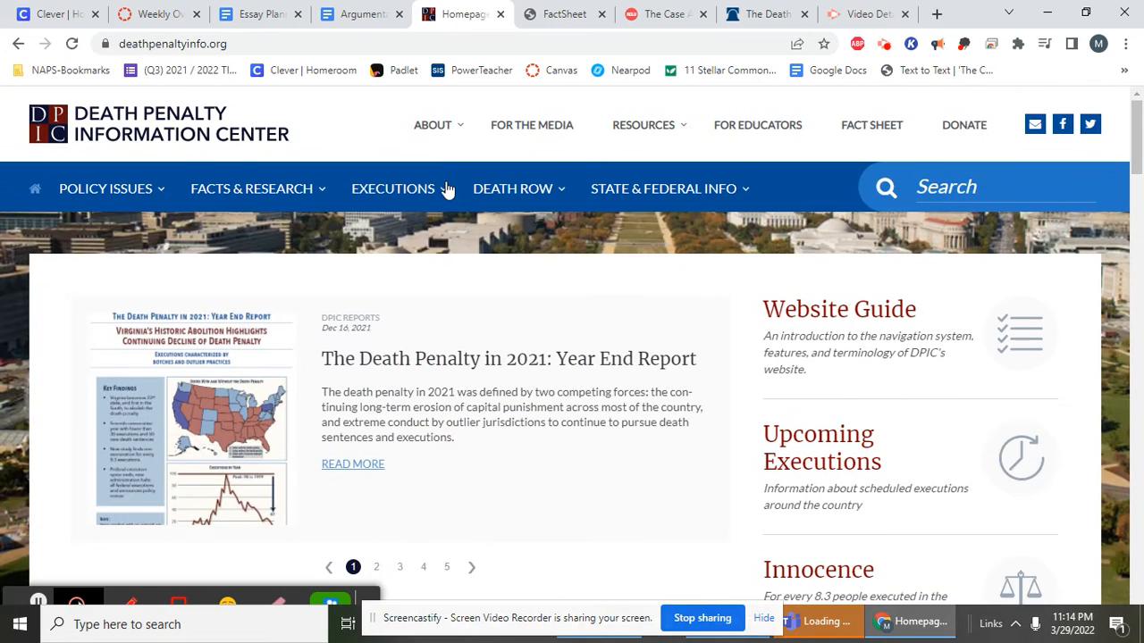
mouse_move(123, 152)
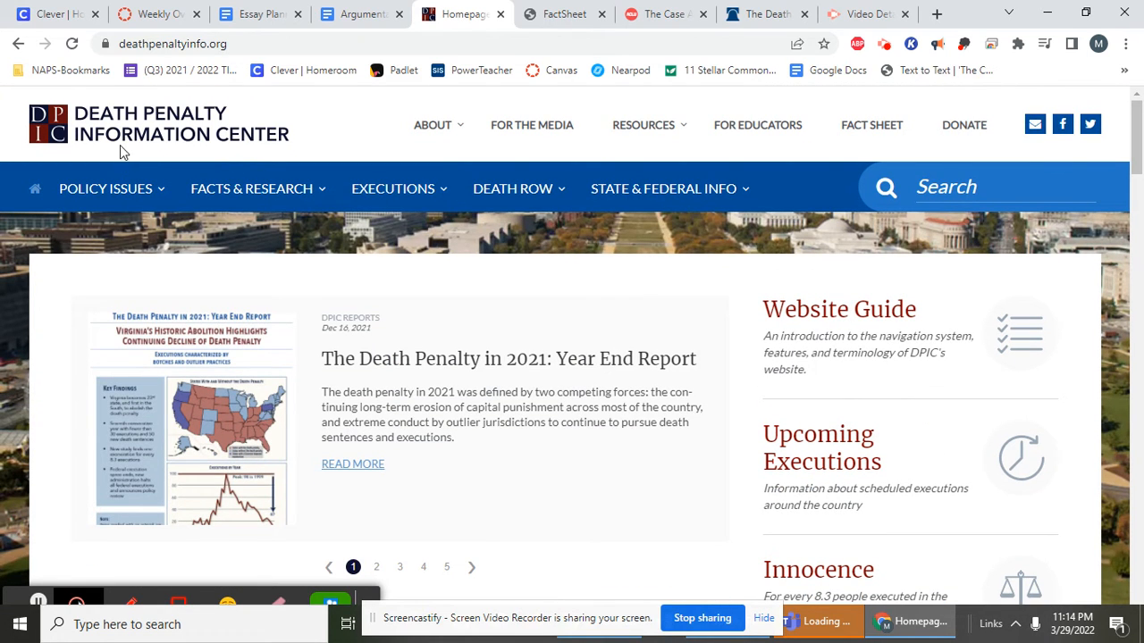
mouse_move(588, 223)
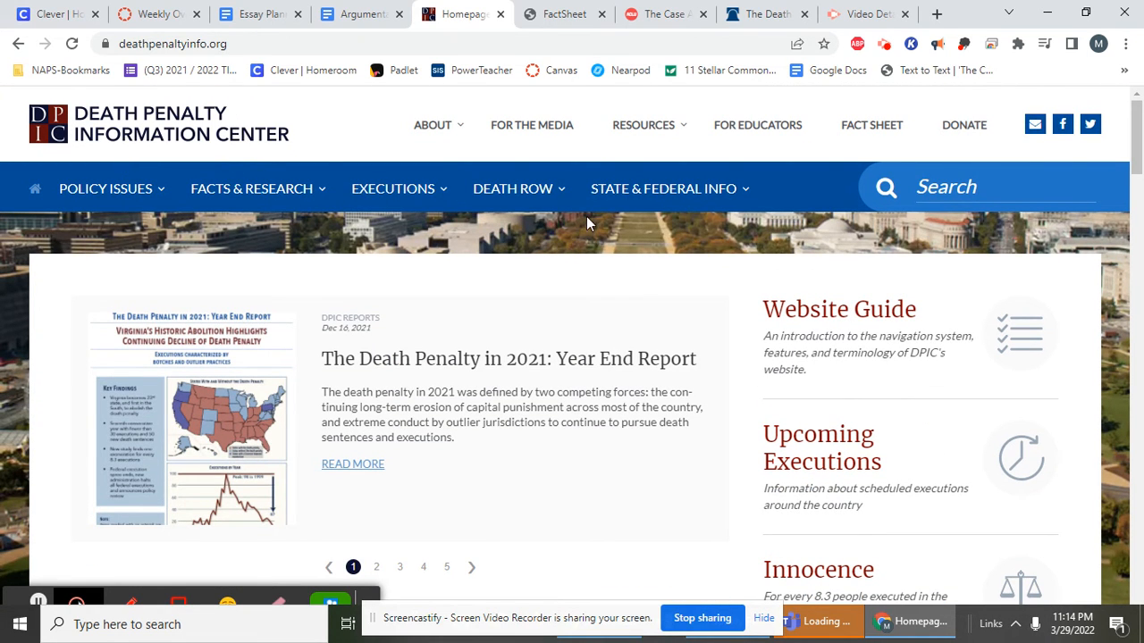
mouse_move(649, 296)
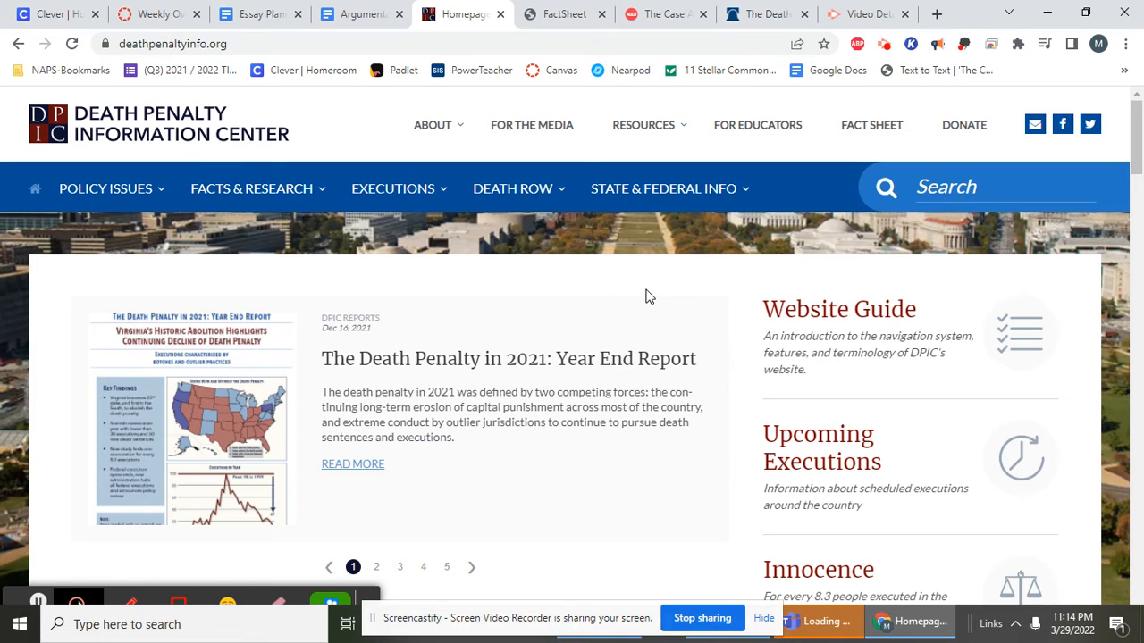
mouse_move(616, 268)
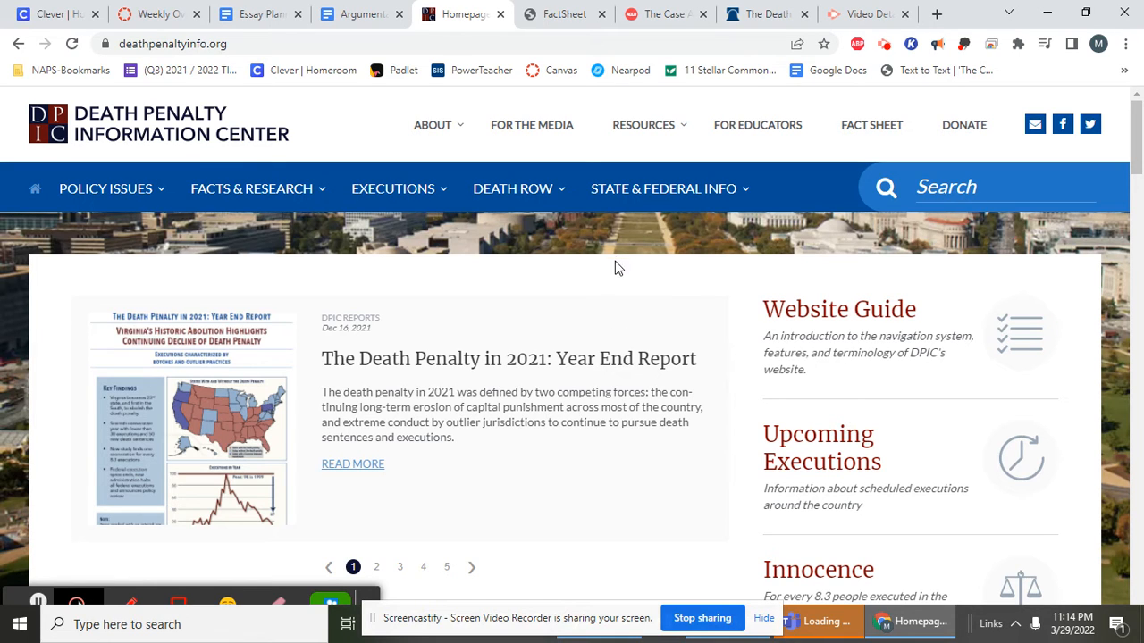
mouse_move(610, 290)
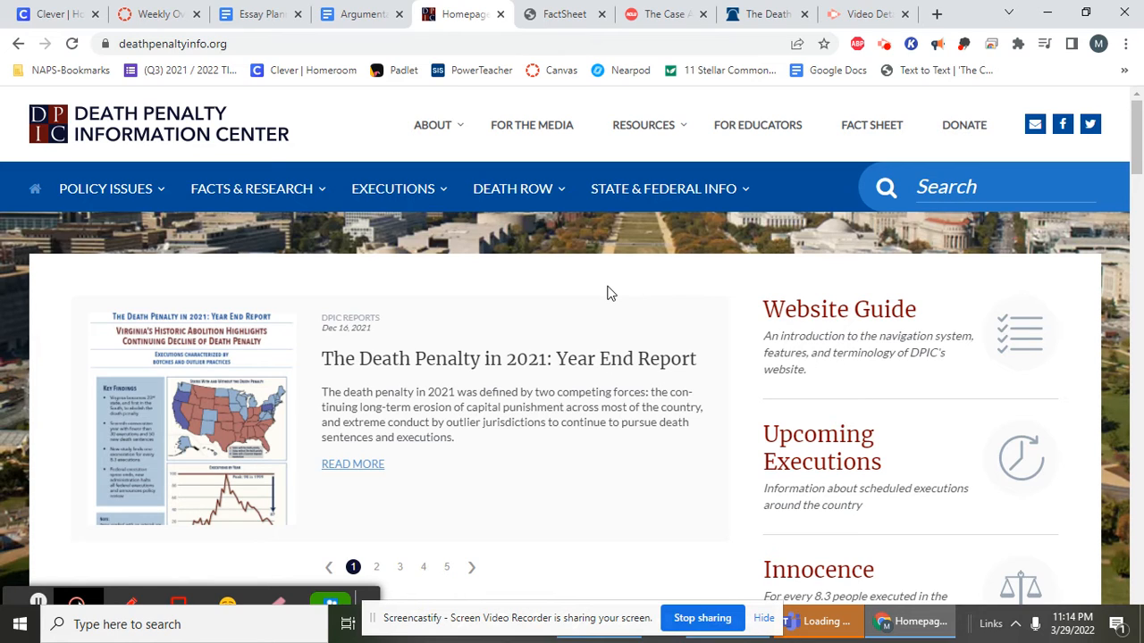
mouse_move(605, 253)
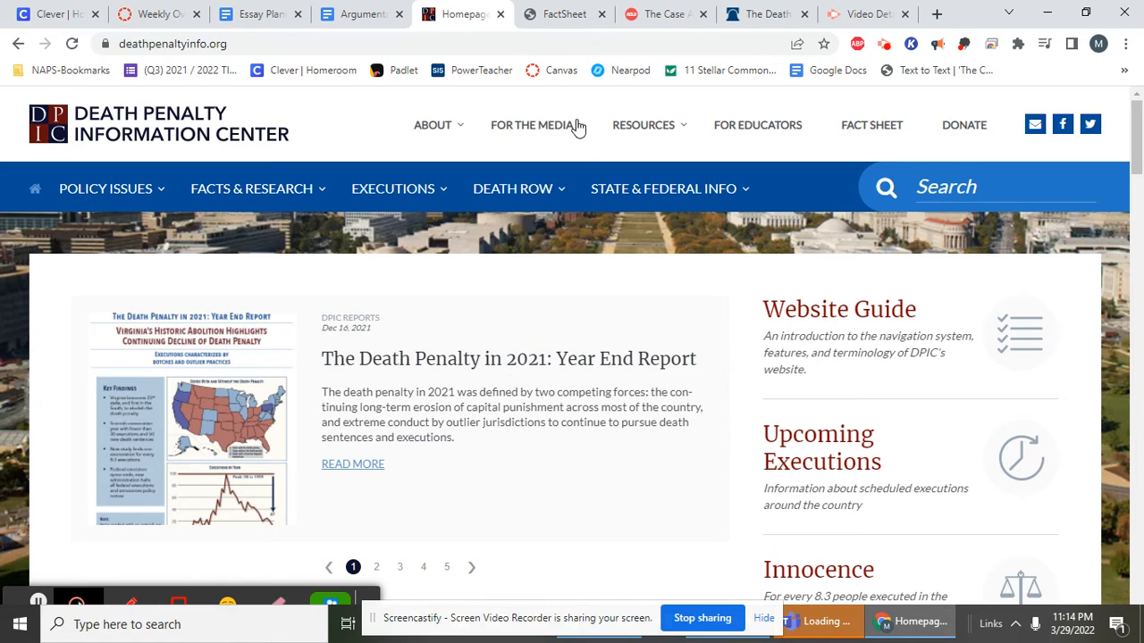
mouse_move(871, 125)
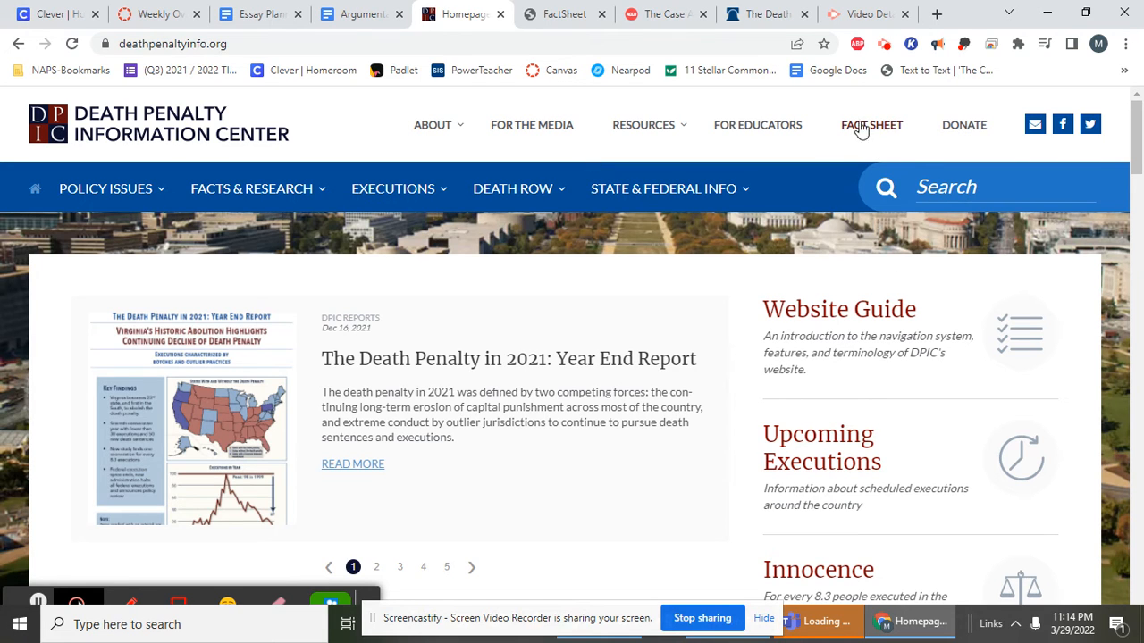
mouse_move(878, 129)
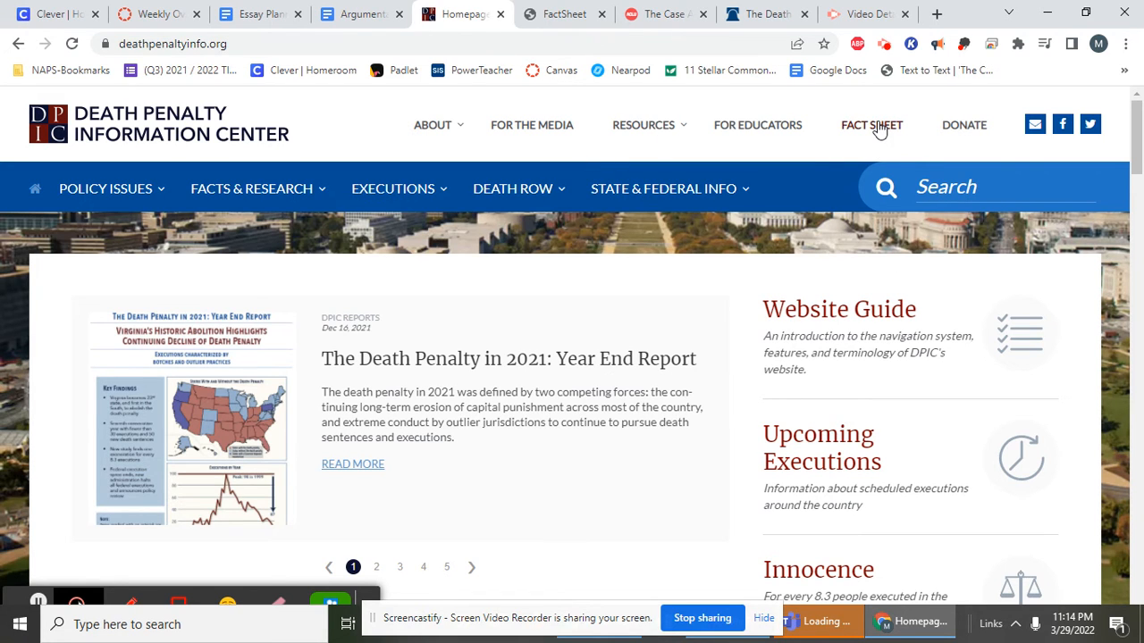
click(871, 125)
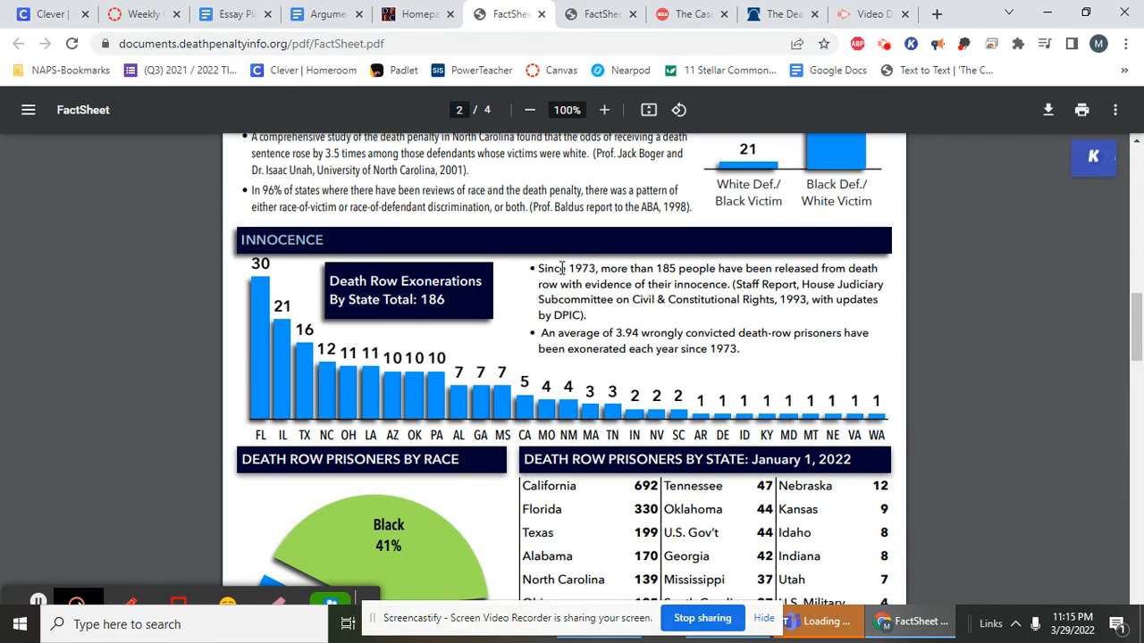
- Copy both Innocence bullets on 185+ exonerations and 3.94 per year from the PDF
double_click(550, 268)
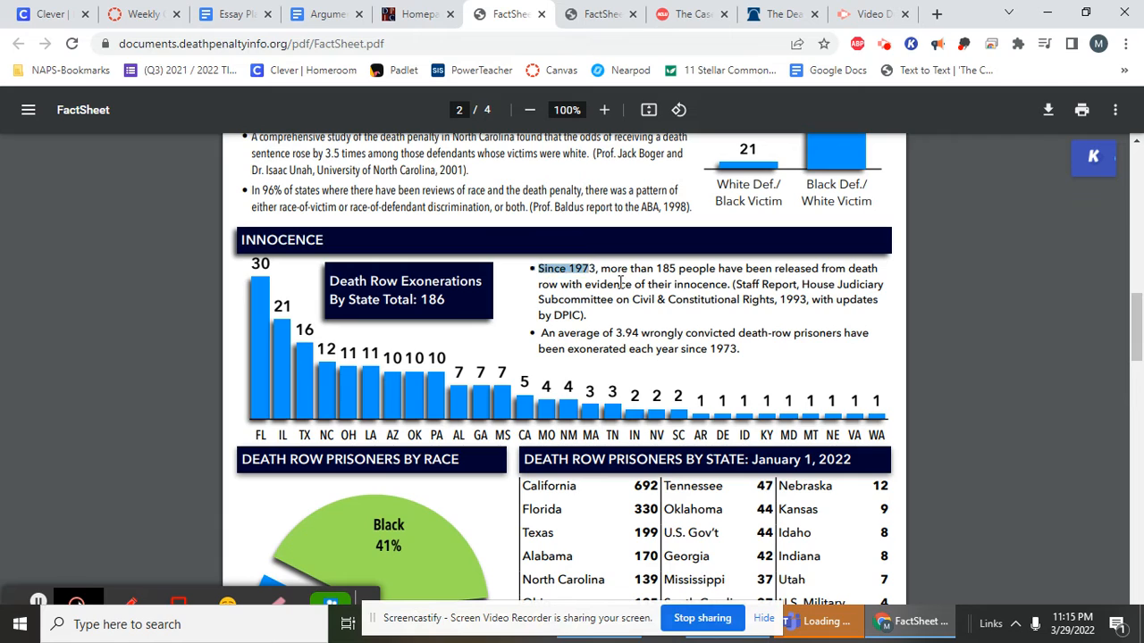
drag(539, 268, 751, 299)
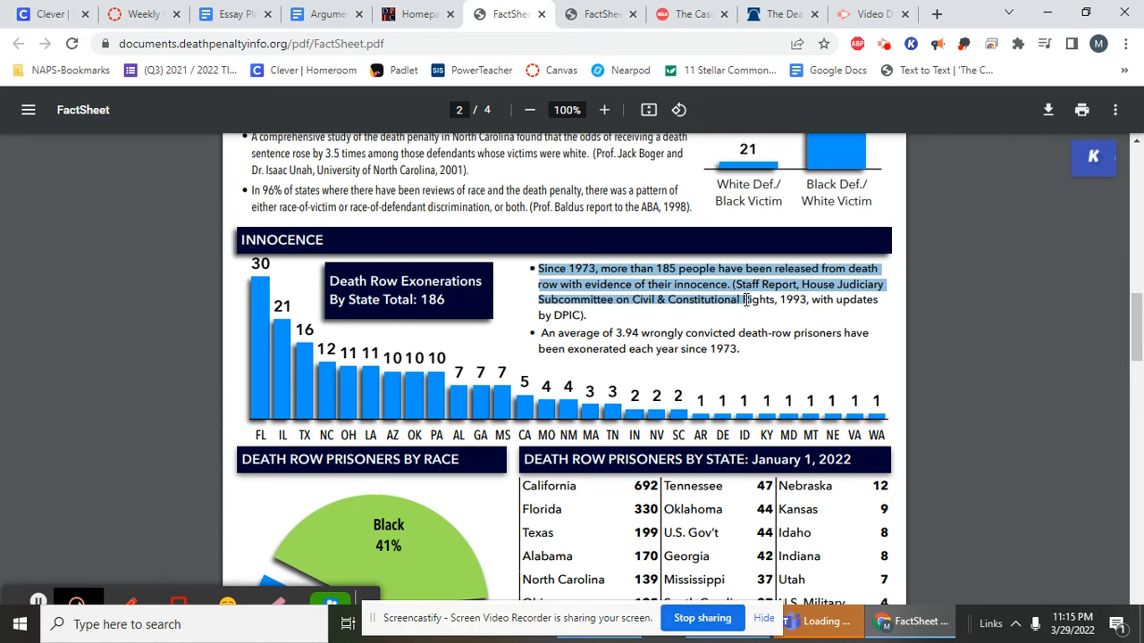
drag(747, 299, 740, 349)
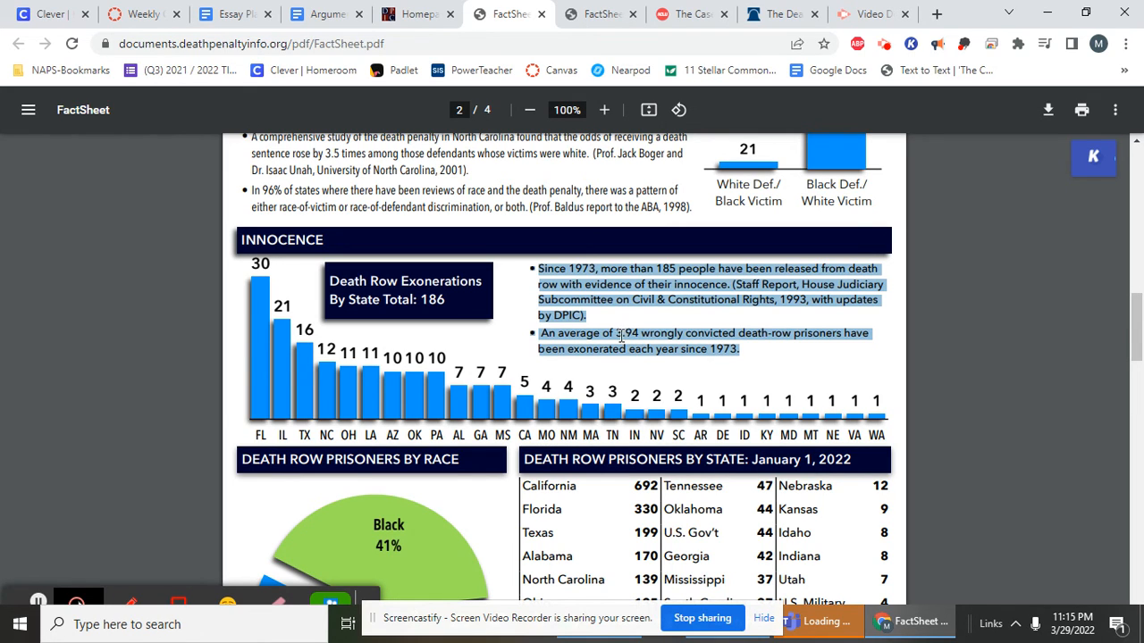
mouse_move(616, 336)
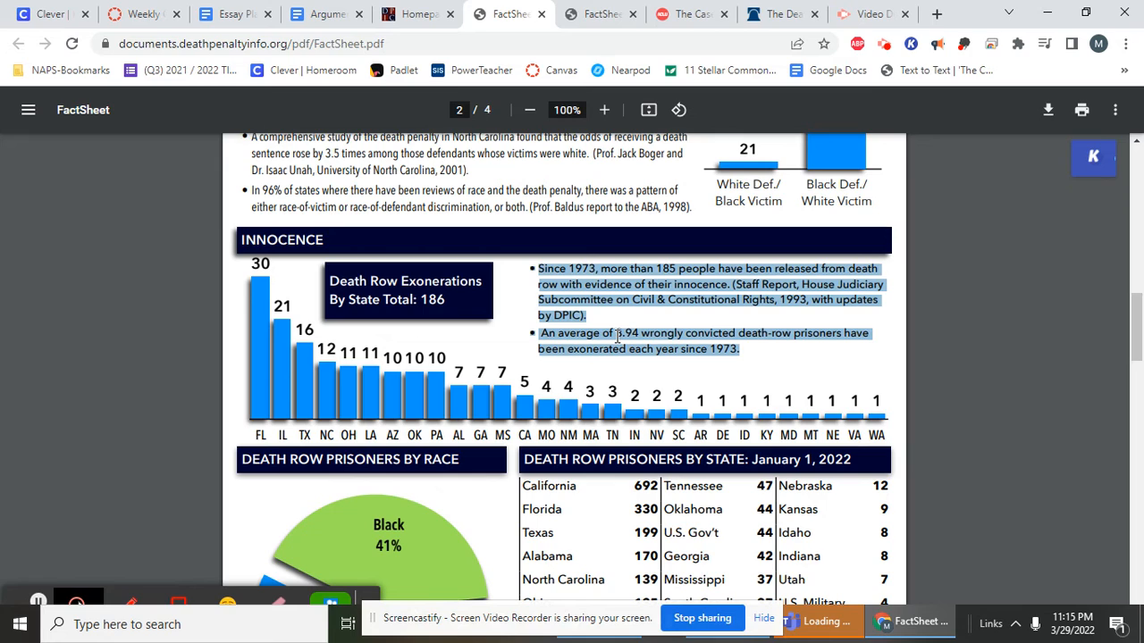
mouse_move(708, 353)
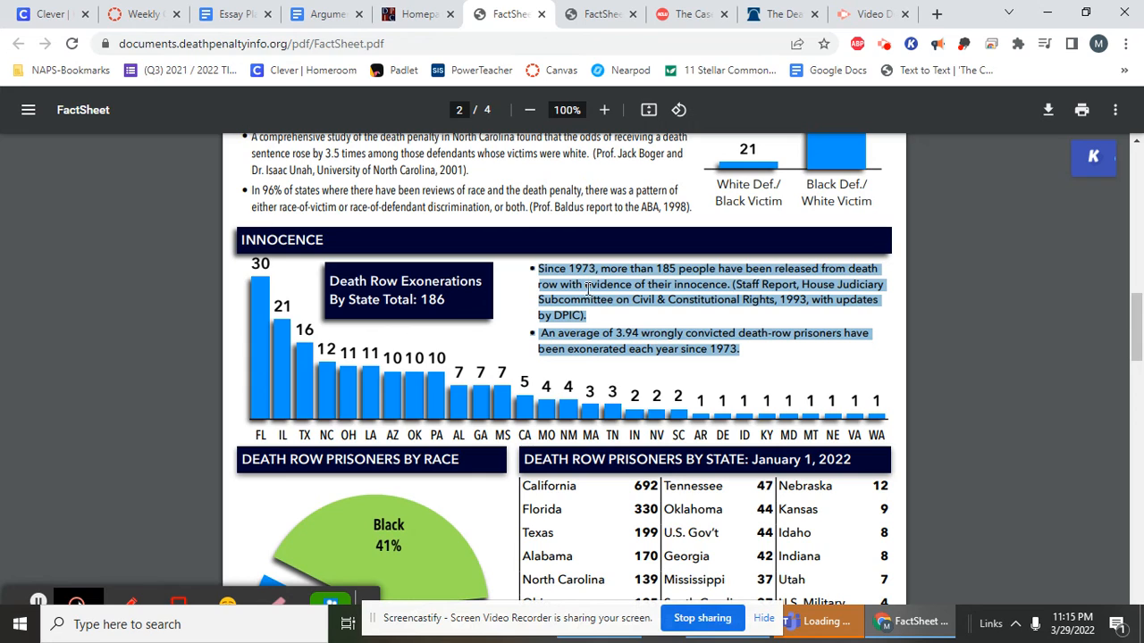
right_click(635, 342)
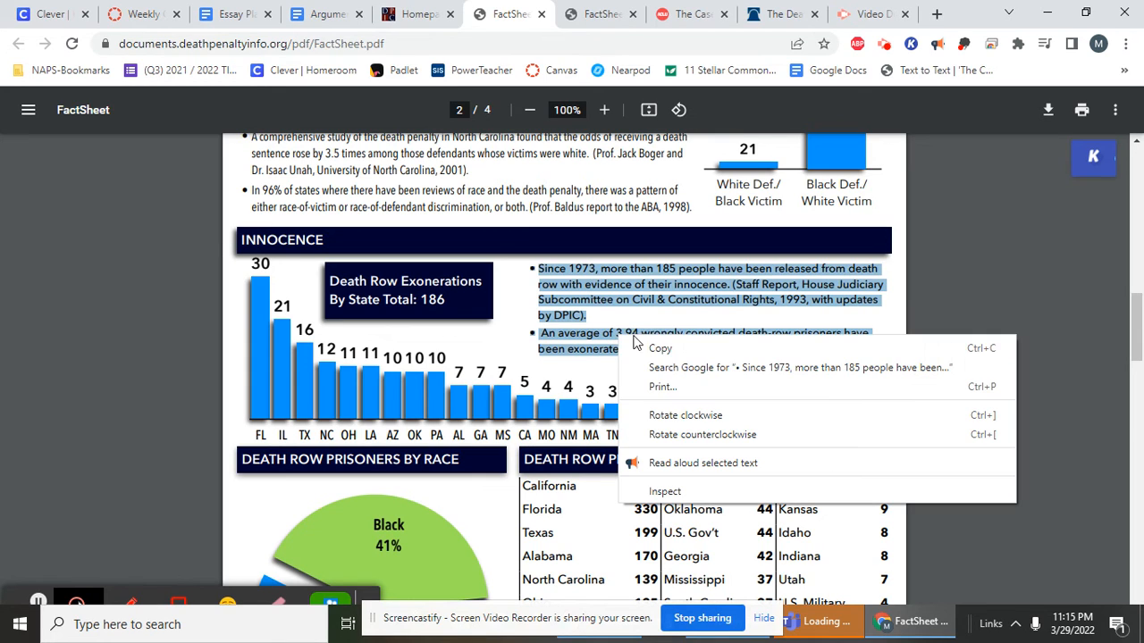
mouse_move(660, 348)
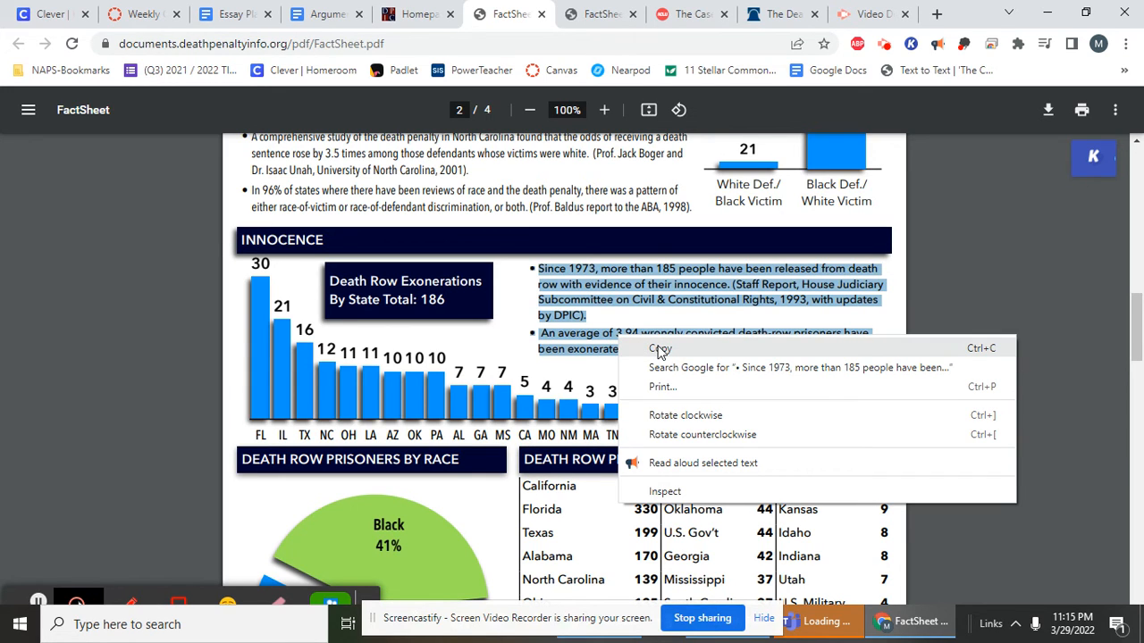
click(661, 335)
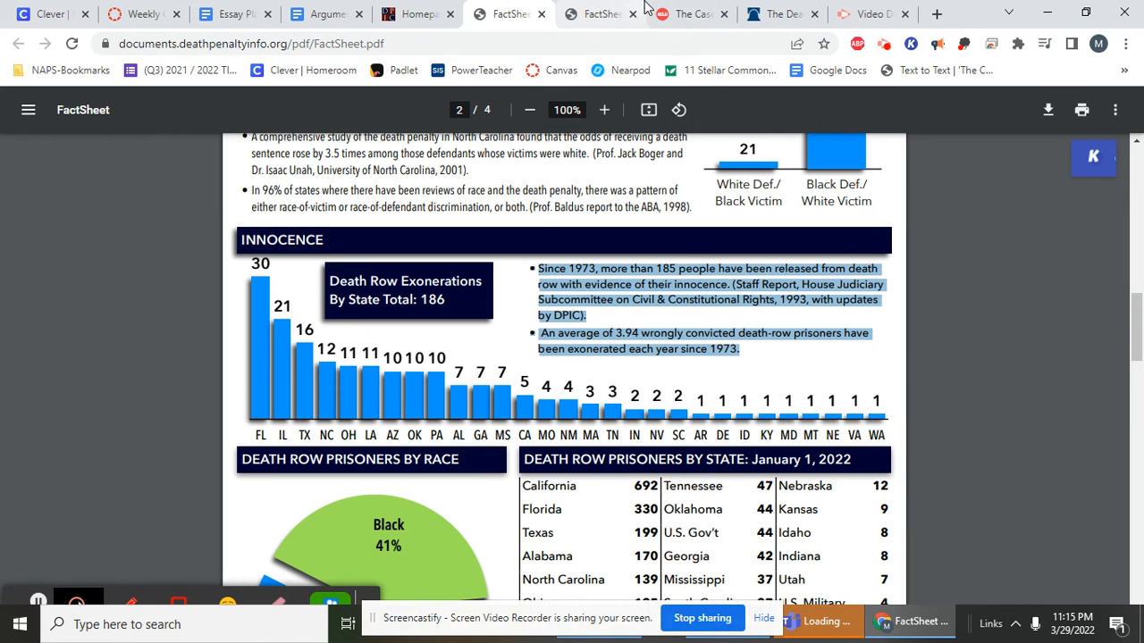
- Paste the copied Innocence bullets into the planner's Reason 3 Evidence cell
click(325, 14)
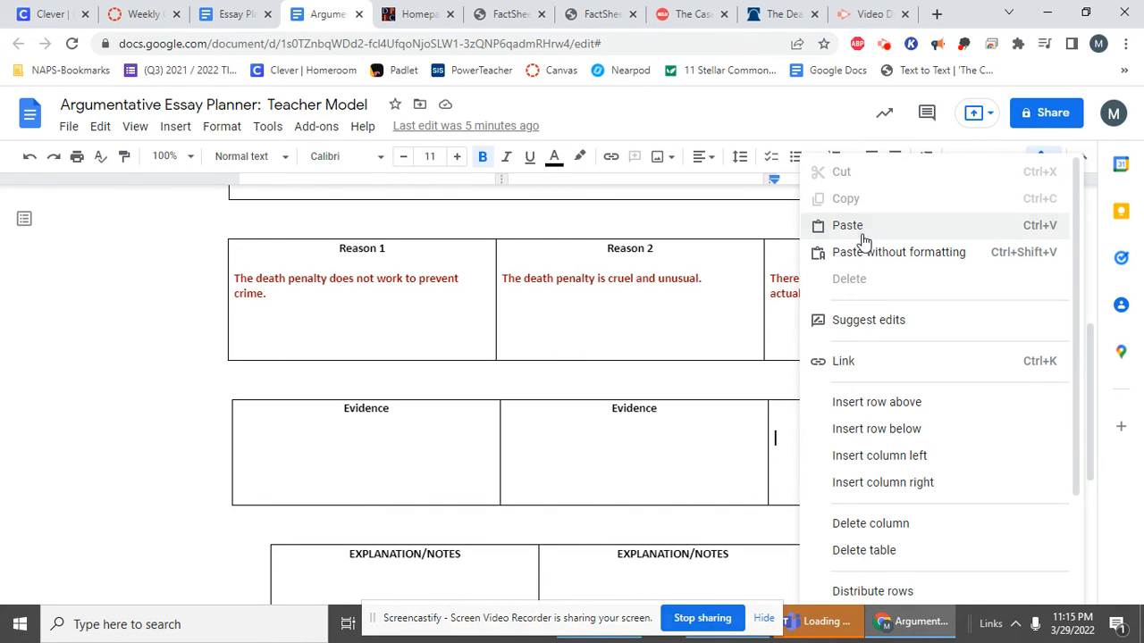
click(846, 225)
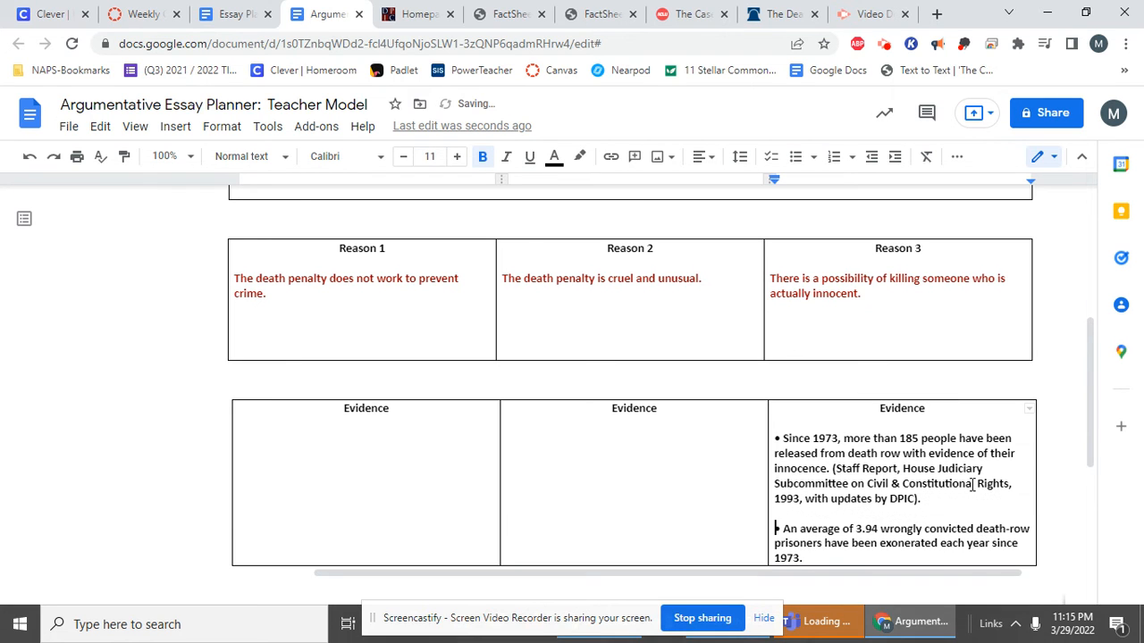
click(819, 561)
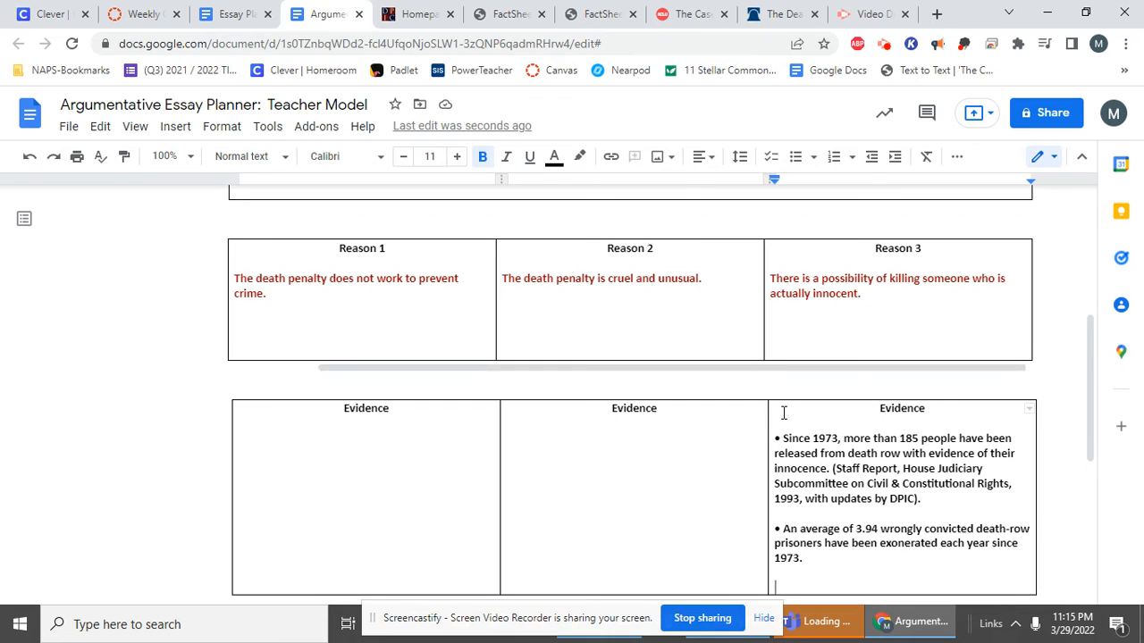
scroll(down, 3)
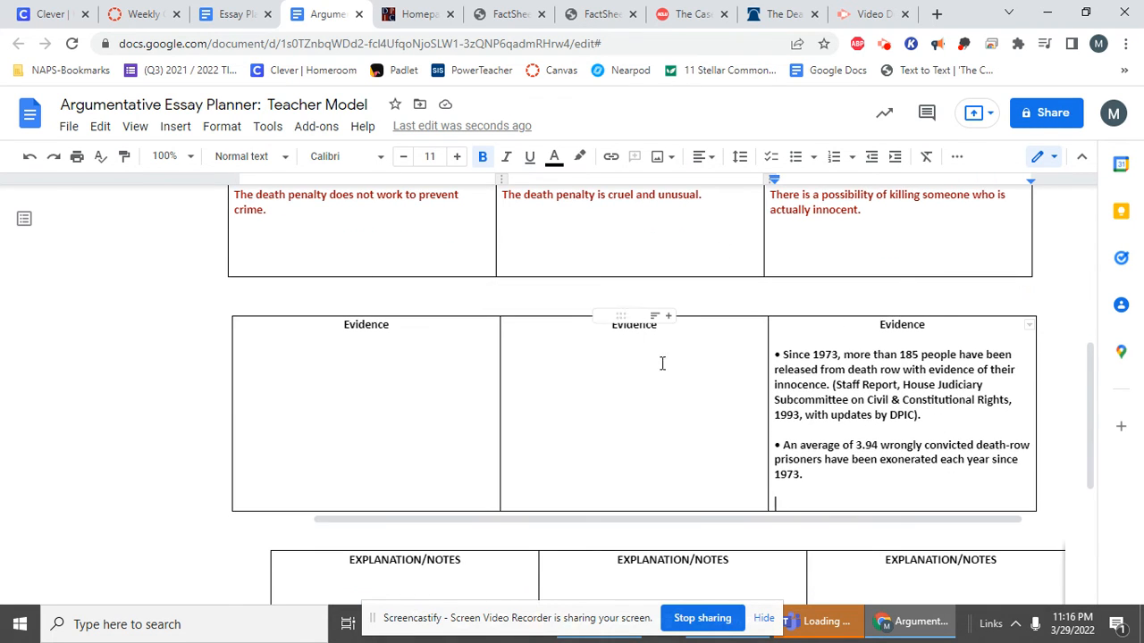
click(507, 13)
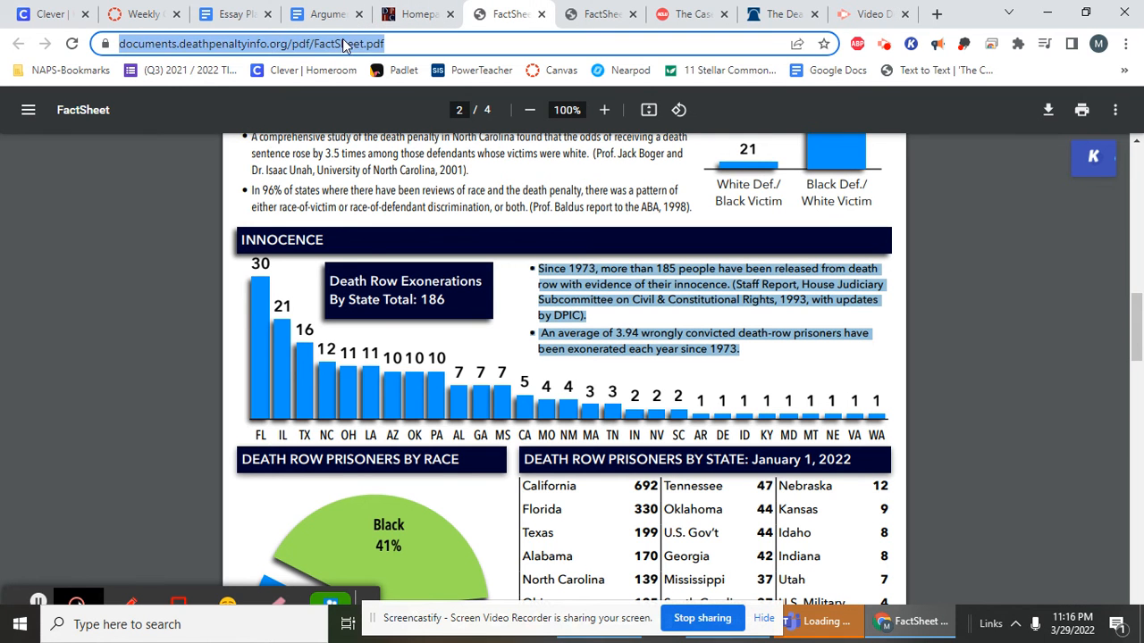
click(415, 13)
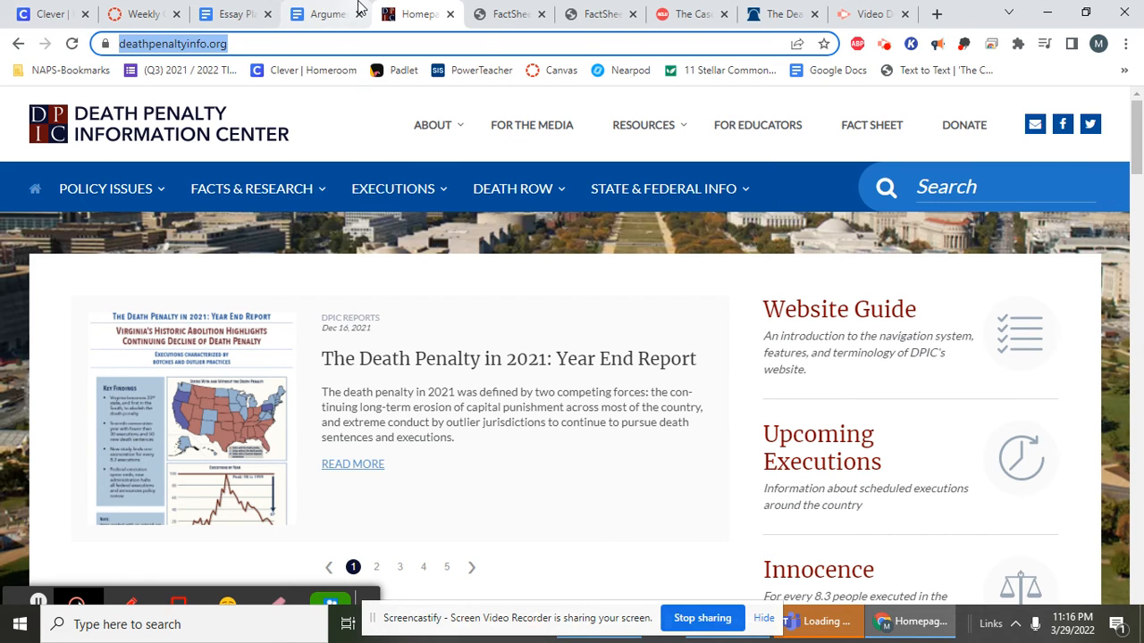
click(321, 13)
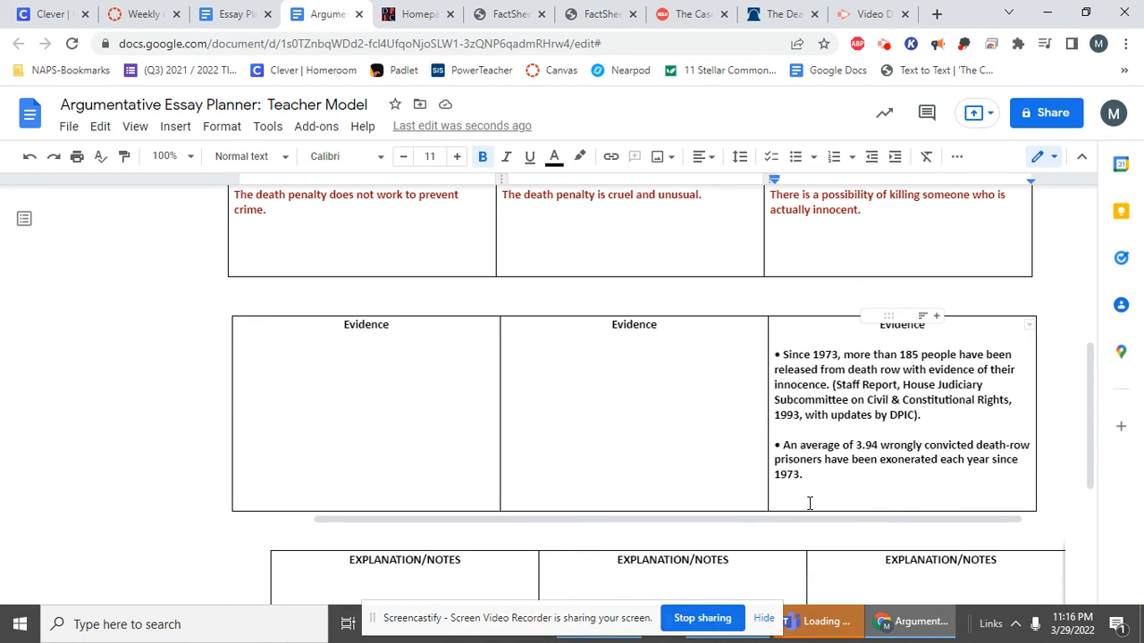
text(https://deathpenaltyinfo.org/)
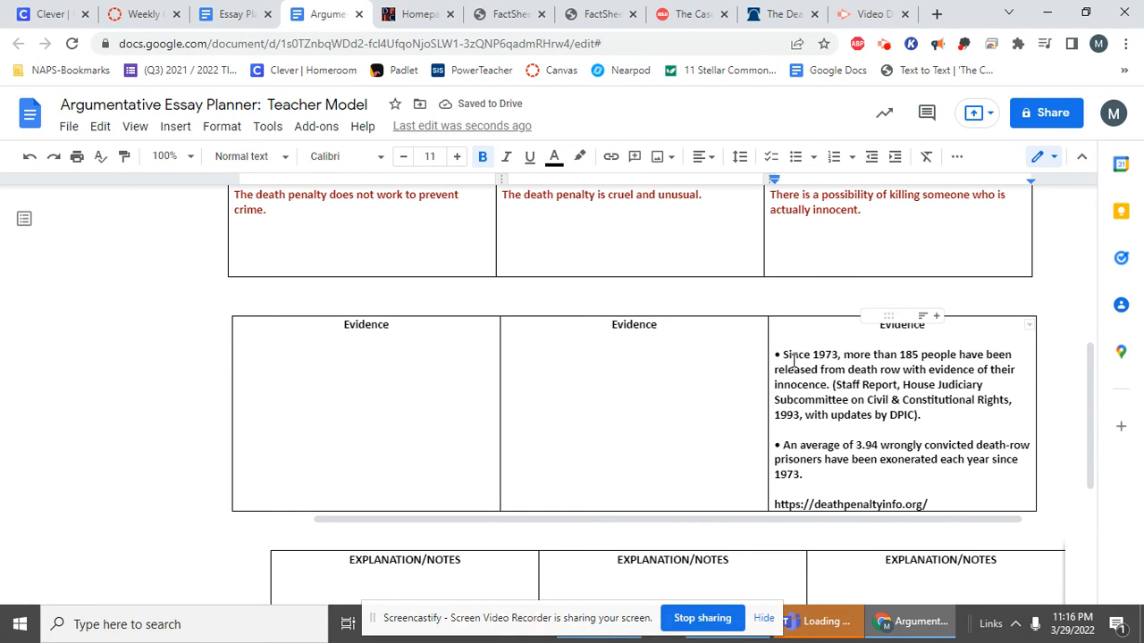
drag(783, 354, 803, 474)
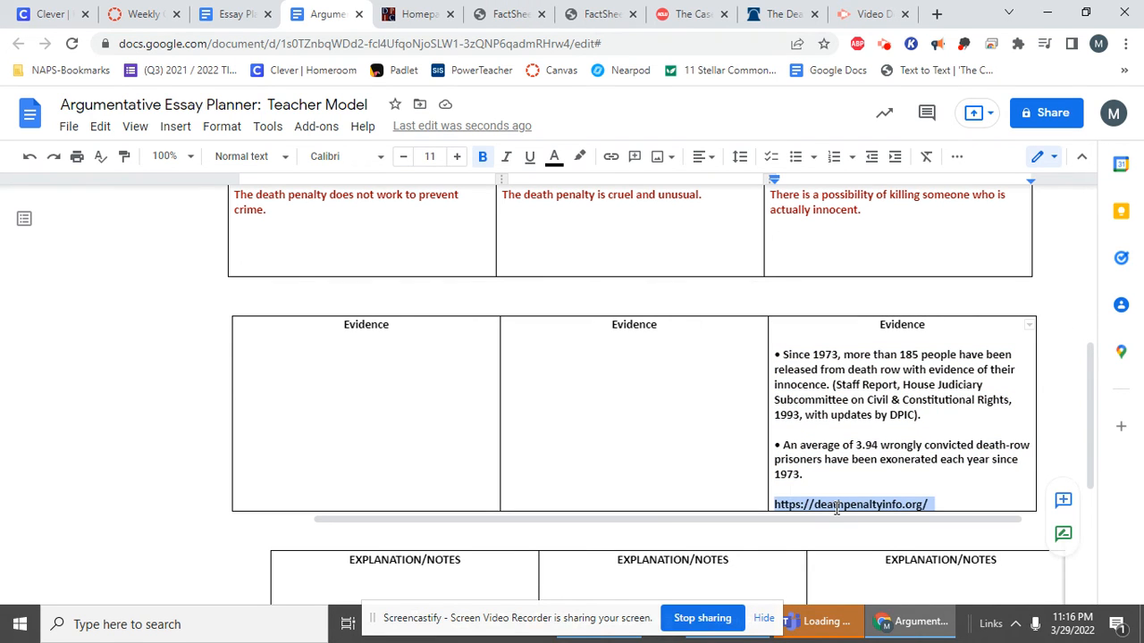
scroll(down, 3)
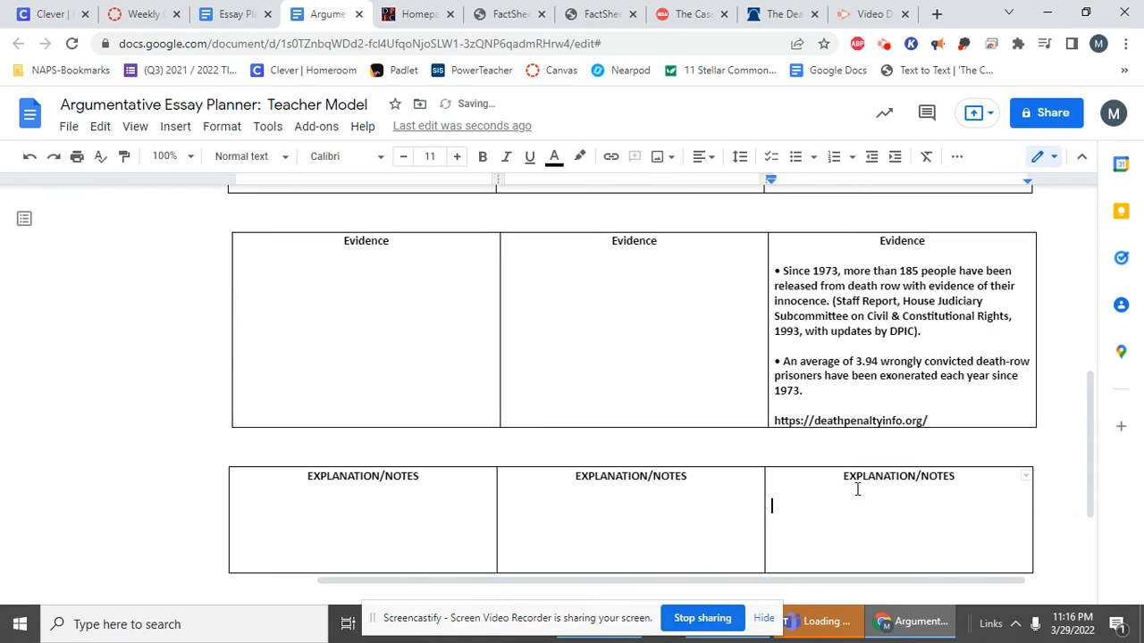
- Write in Reason 3 notes that innocent people could be killed, reason enough to end it
text(The fact the)
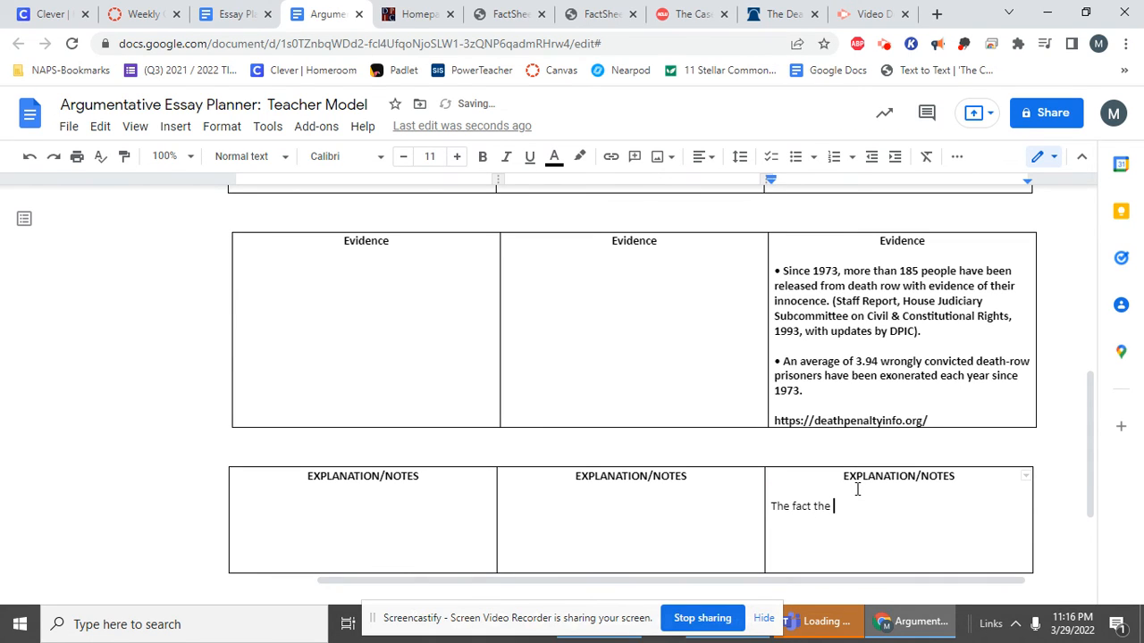
text(innocent people)
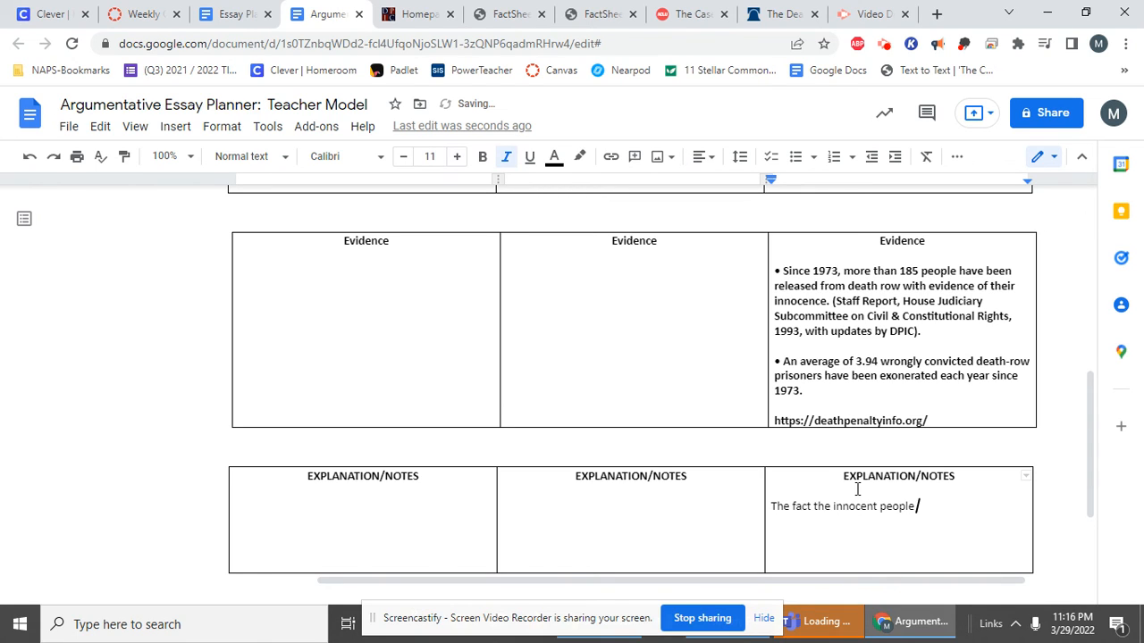
text(could)
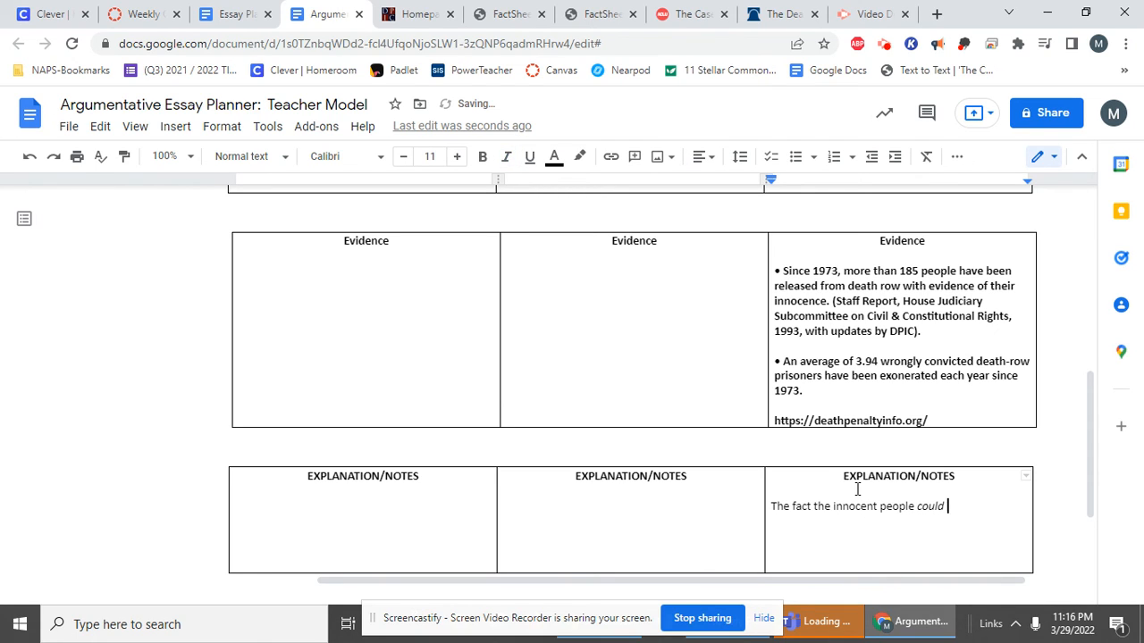
text(be killed in the death penalty)
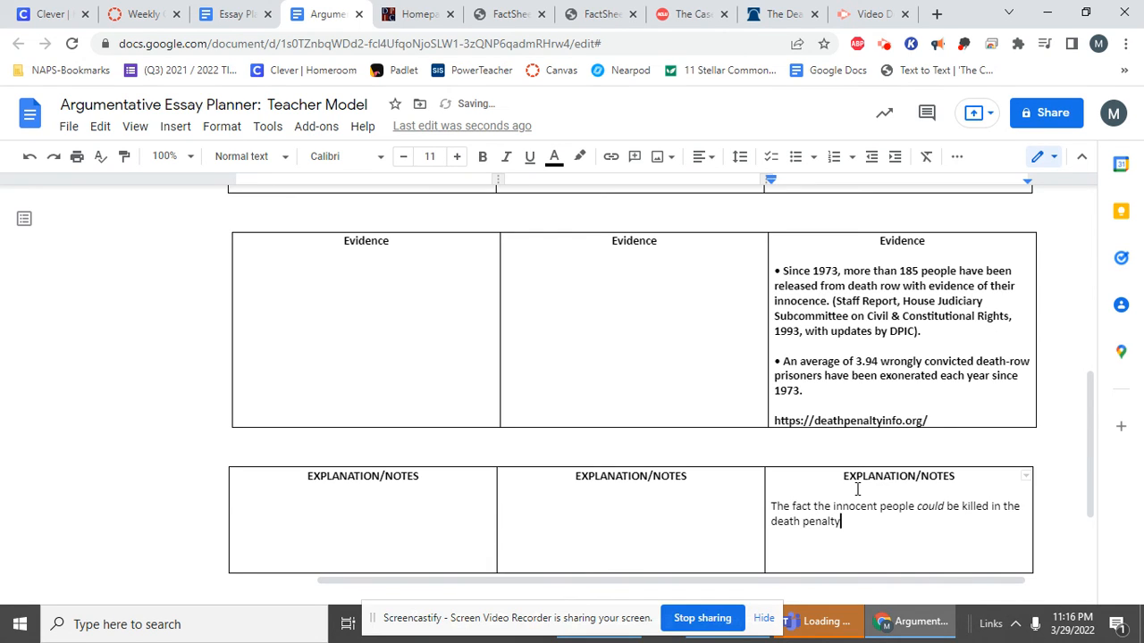
text(means that)
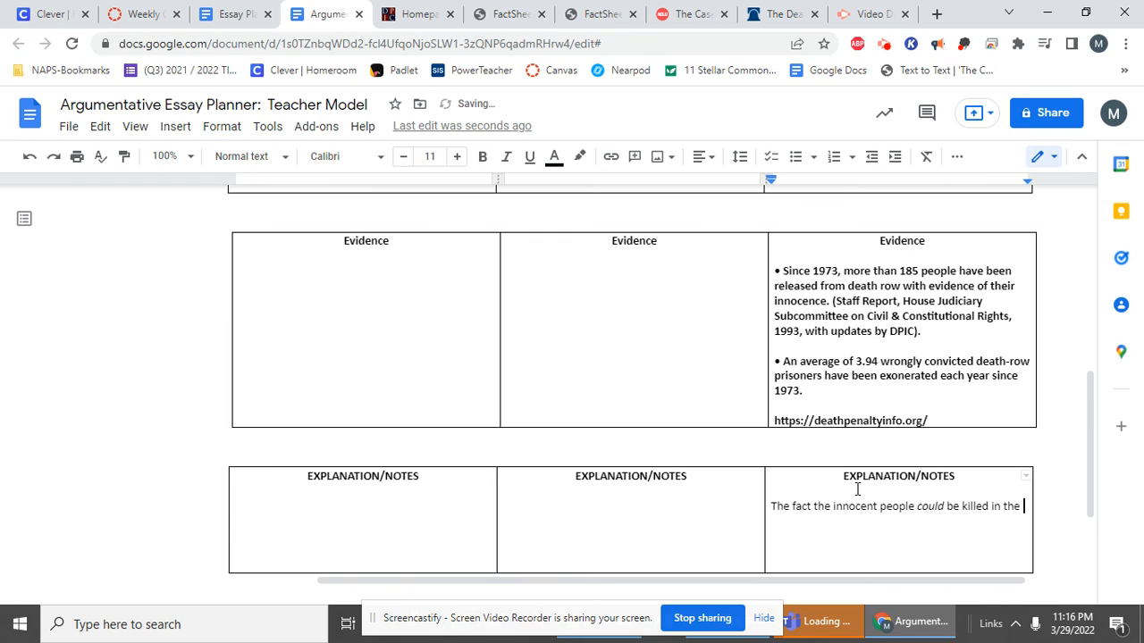
text(from the denal)
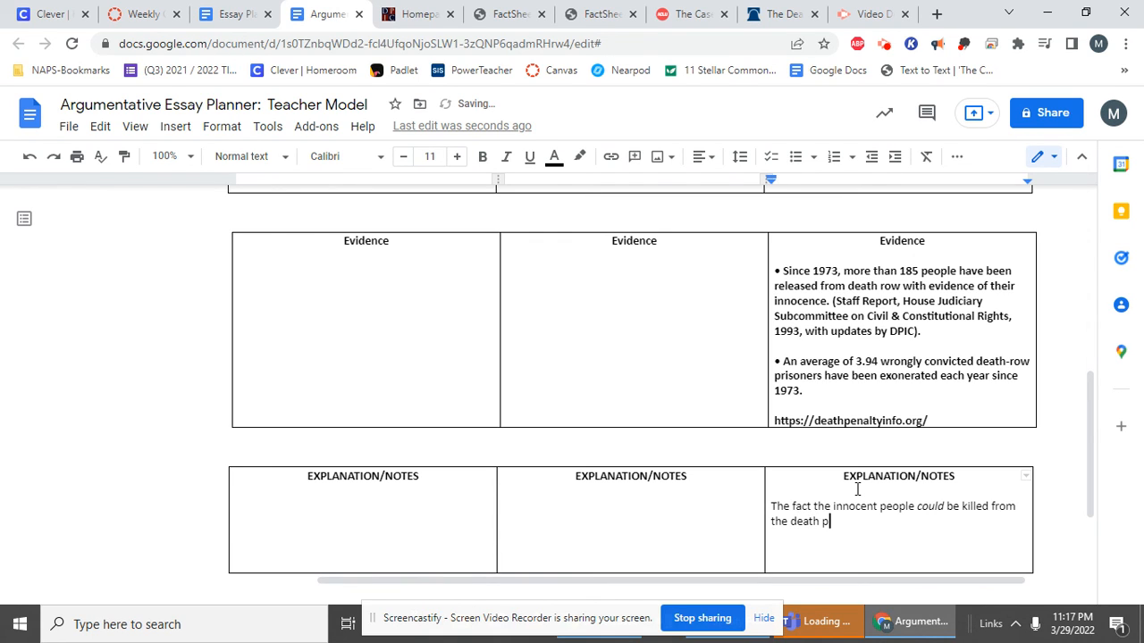
text(enalty is reaon enough to)
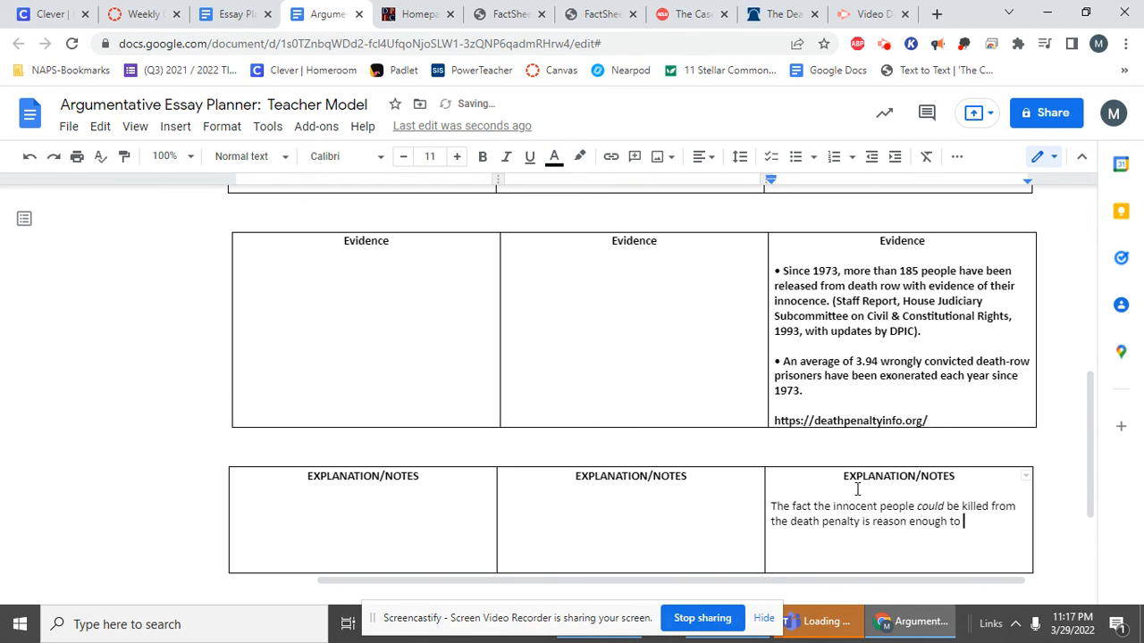
text(get rid of)
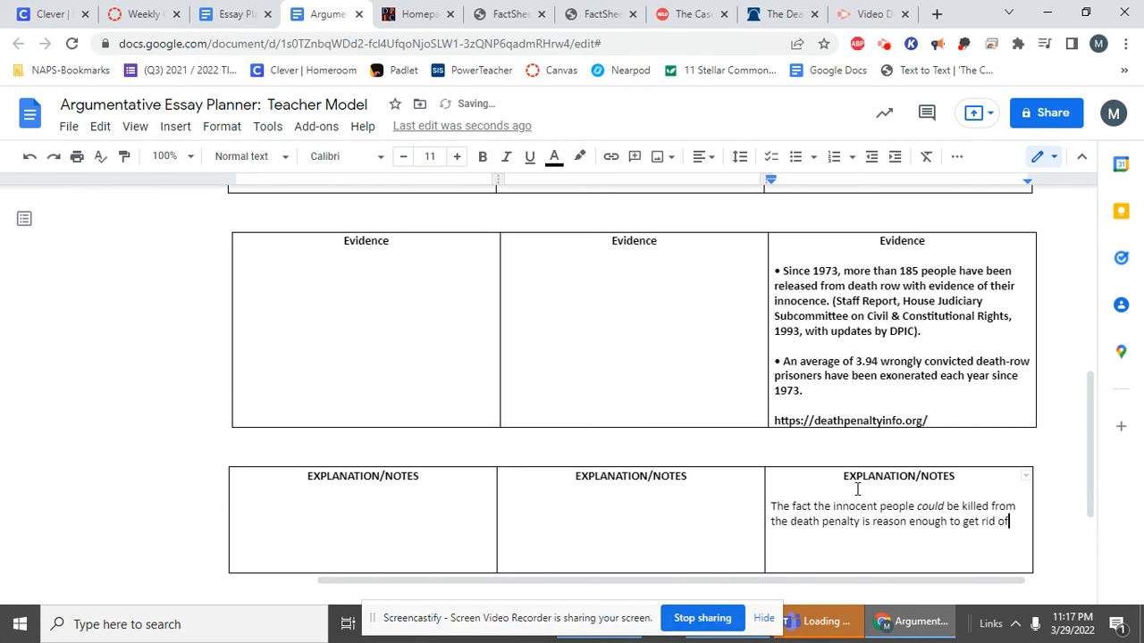
text(it.)
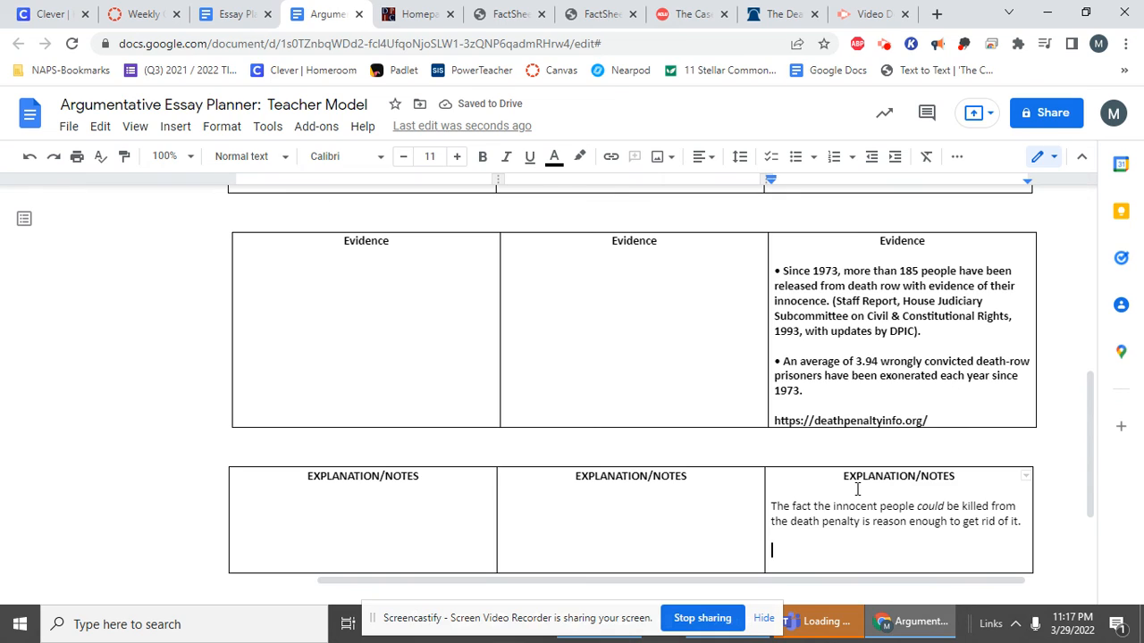
- Add a note that innocent people have clearly been killed, which is simply not ok
text(It is clearly possible)
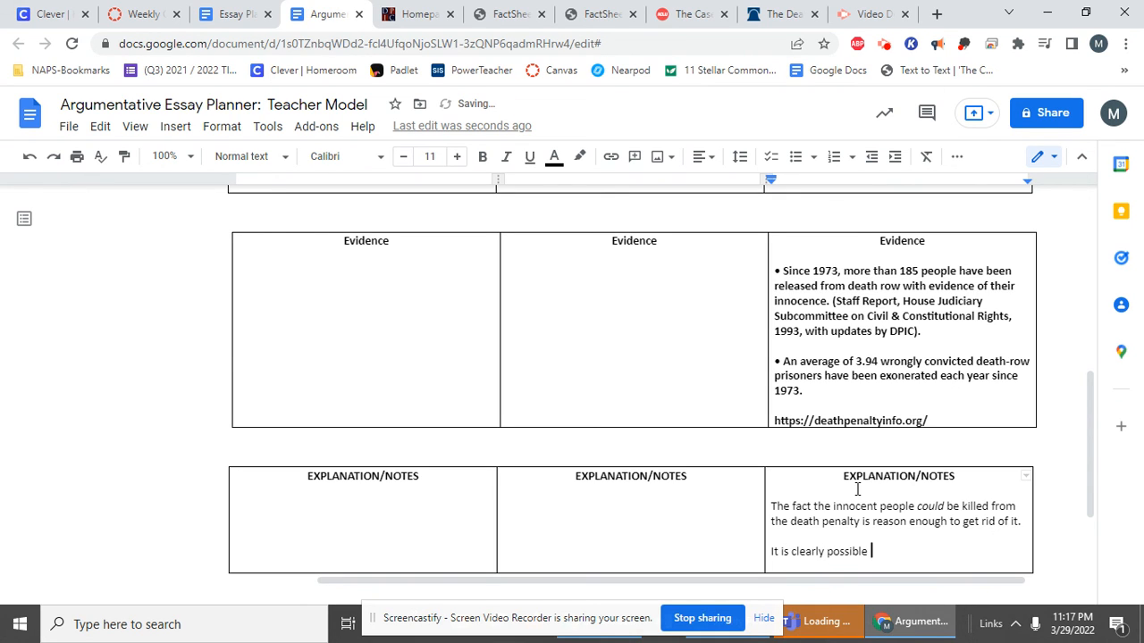
text(the innocent people have been killed)
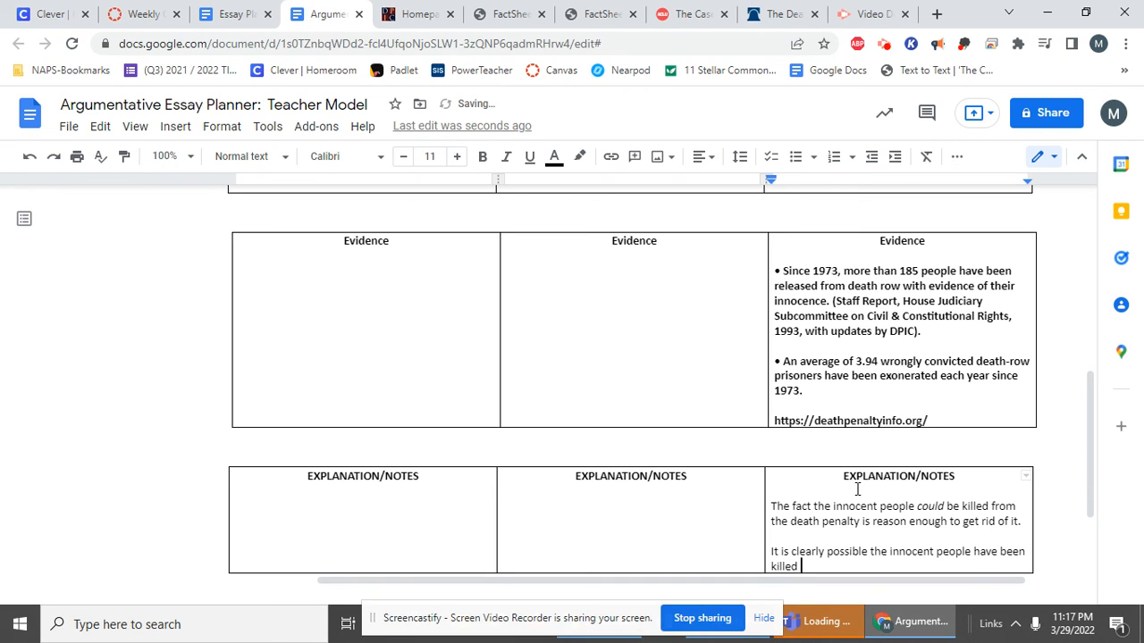
text(with the death penalty.)
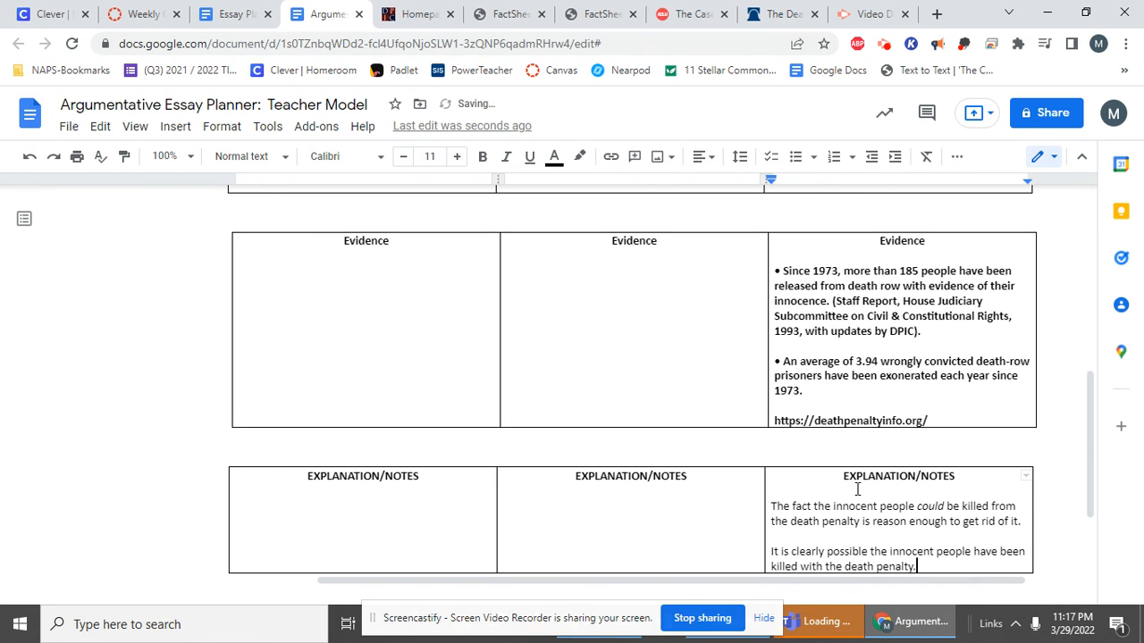
text(That is simply not o)
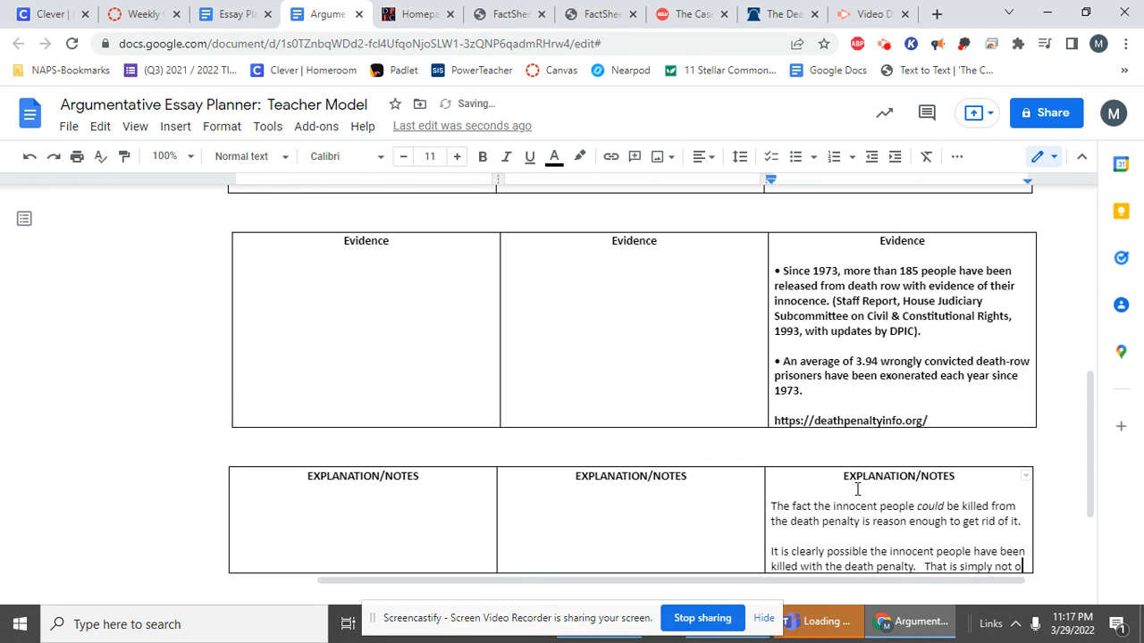
text(k.)
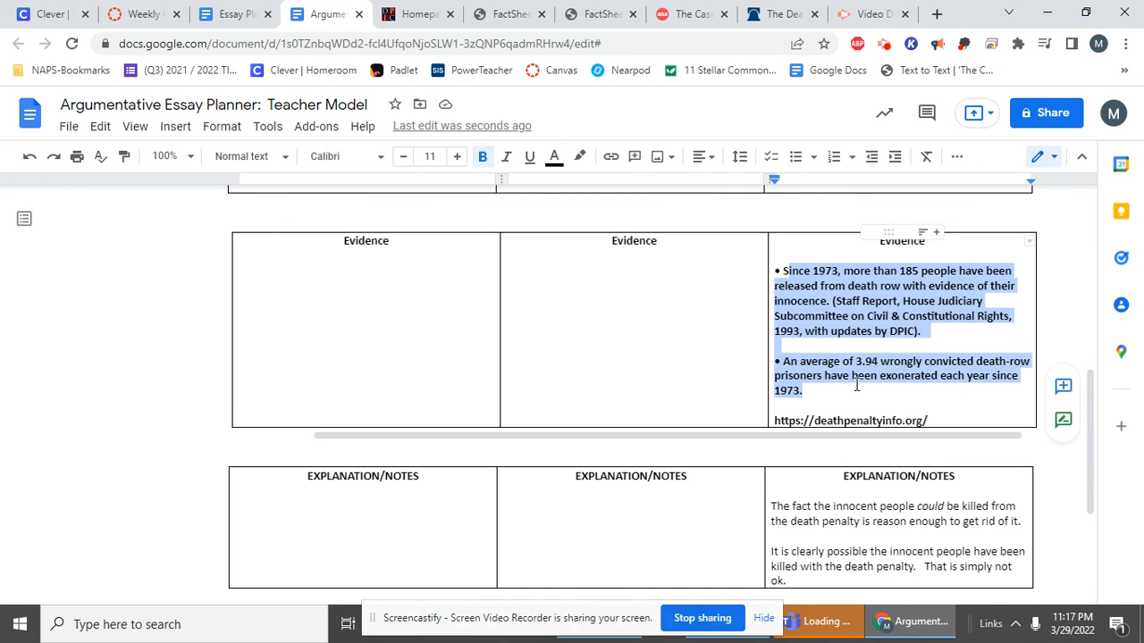
click(856, 376)
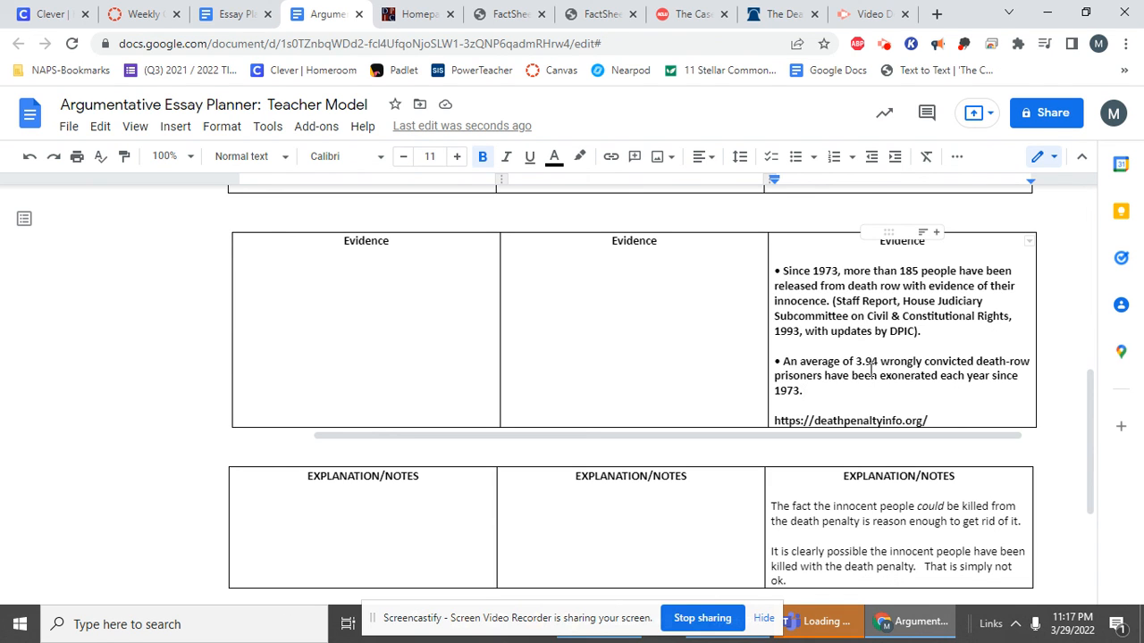
scroll(down, 3)
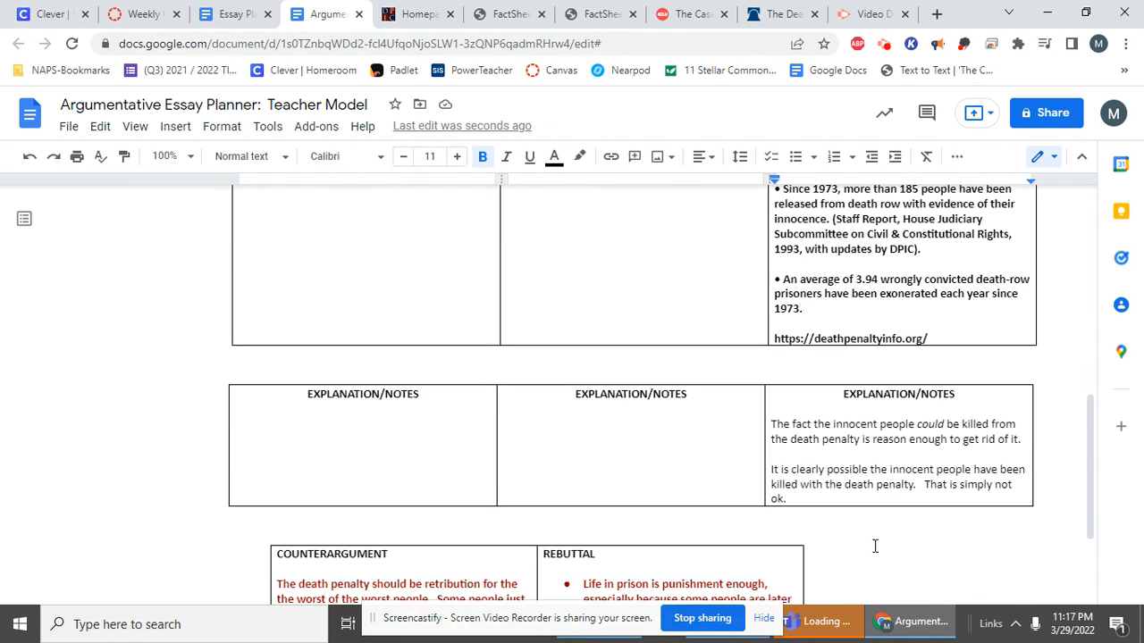
scroll(up, 3)
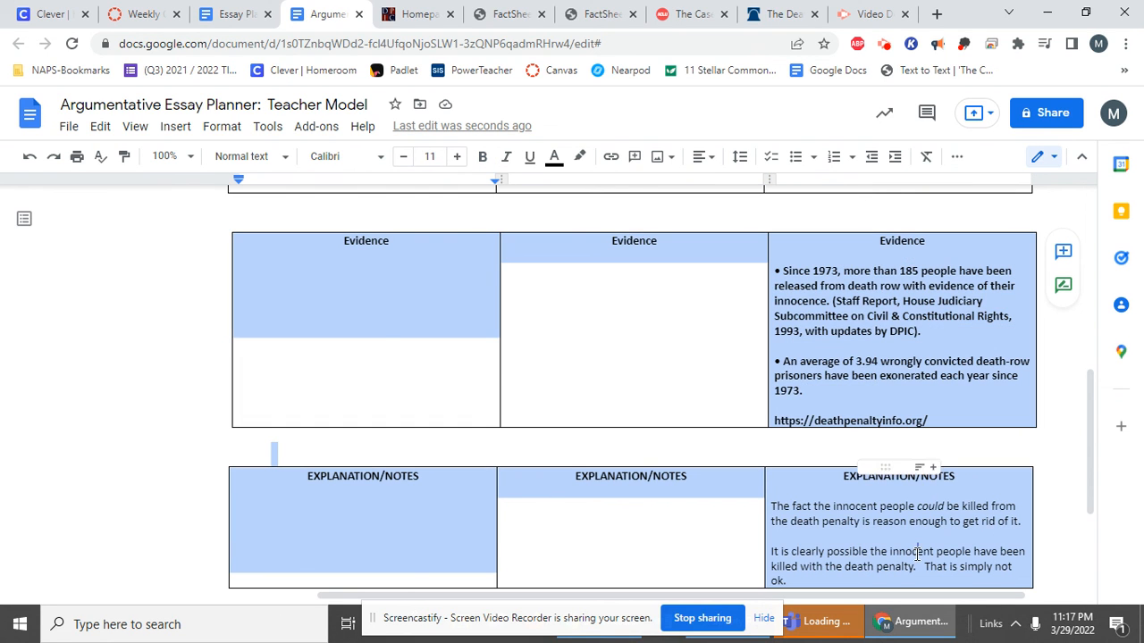
drag(785, 506, 786, 581)
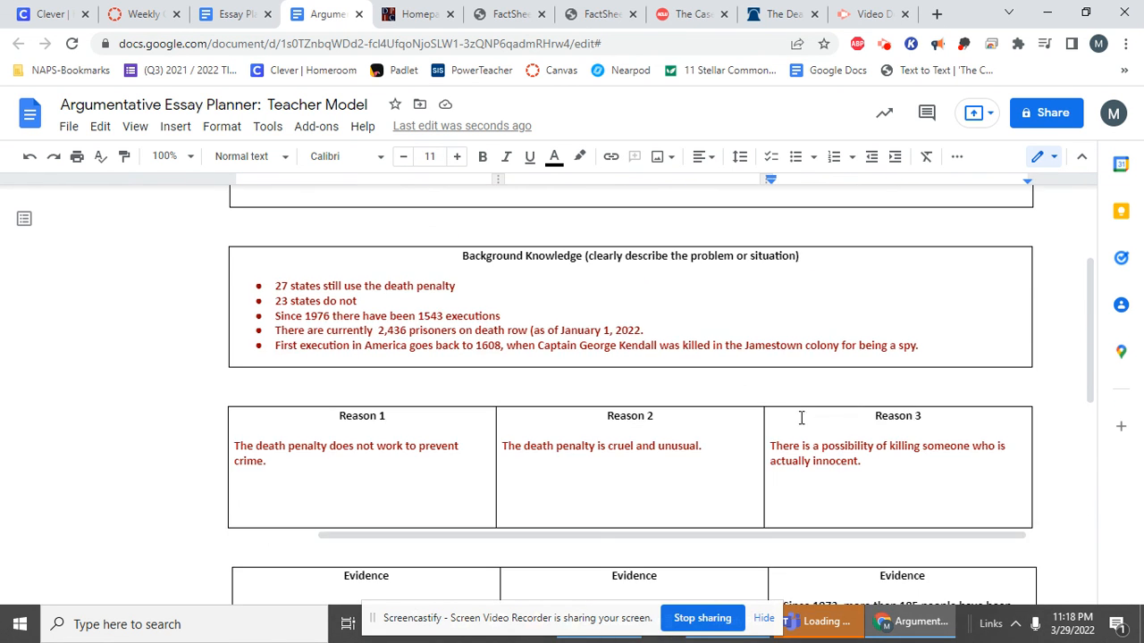
scroll(down, 3)
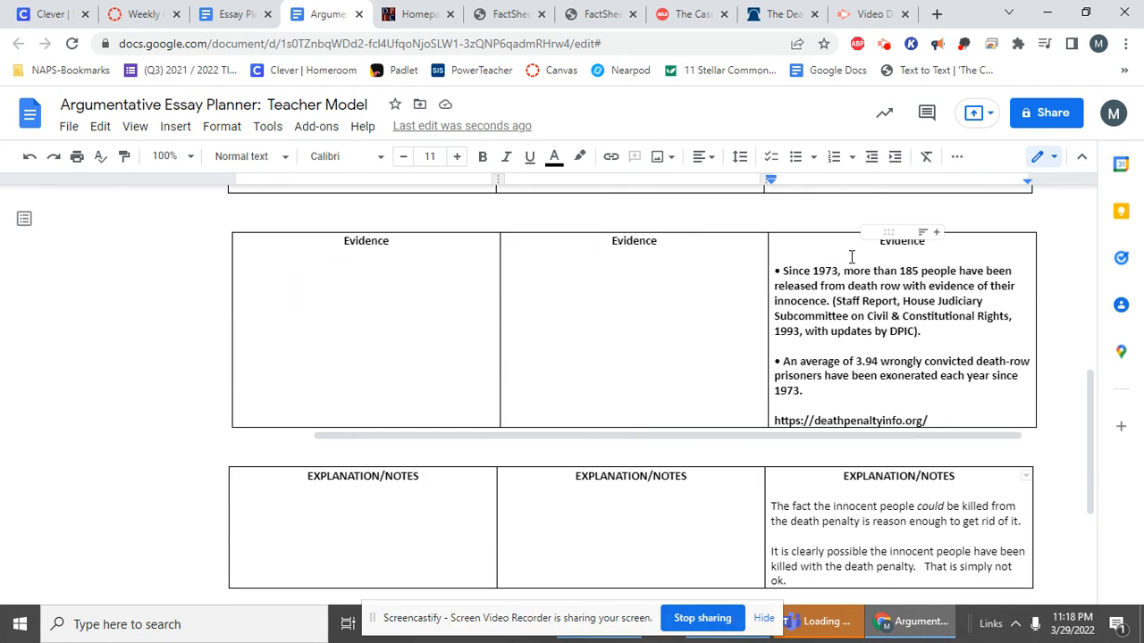